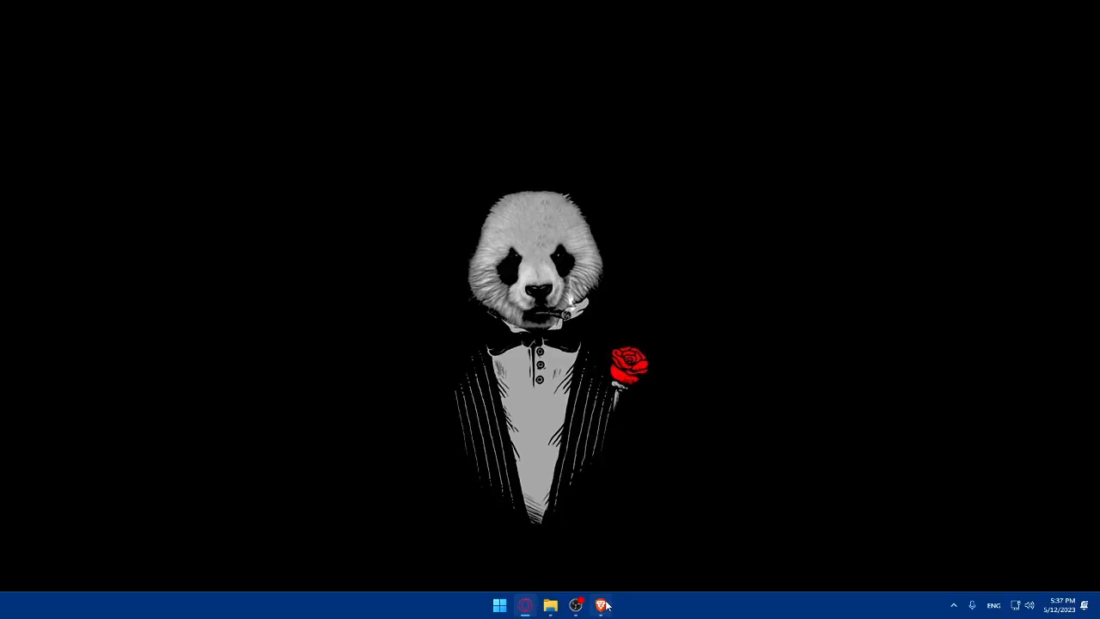
Launch Brave from the taskbar so a fresh new tab page appears
click(601, 606)
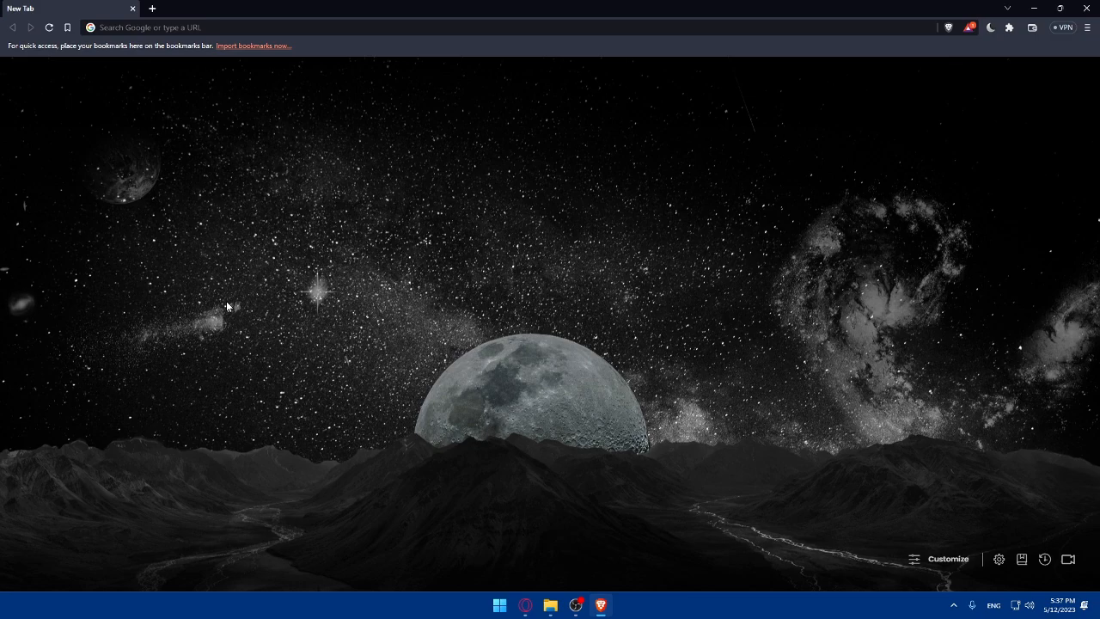
mouse_move(296, 258)
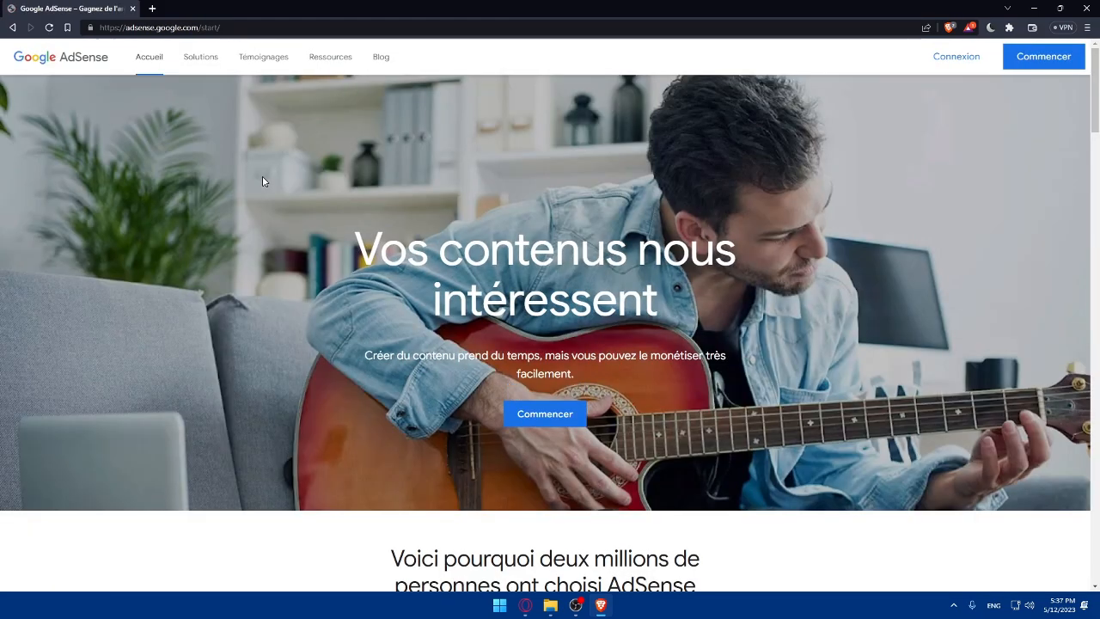
Change the start page language from French to English – India using the footer language dropdown
scroll(down, 3)
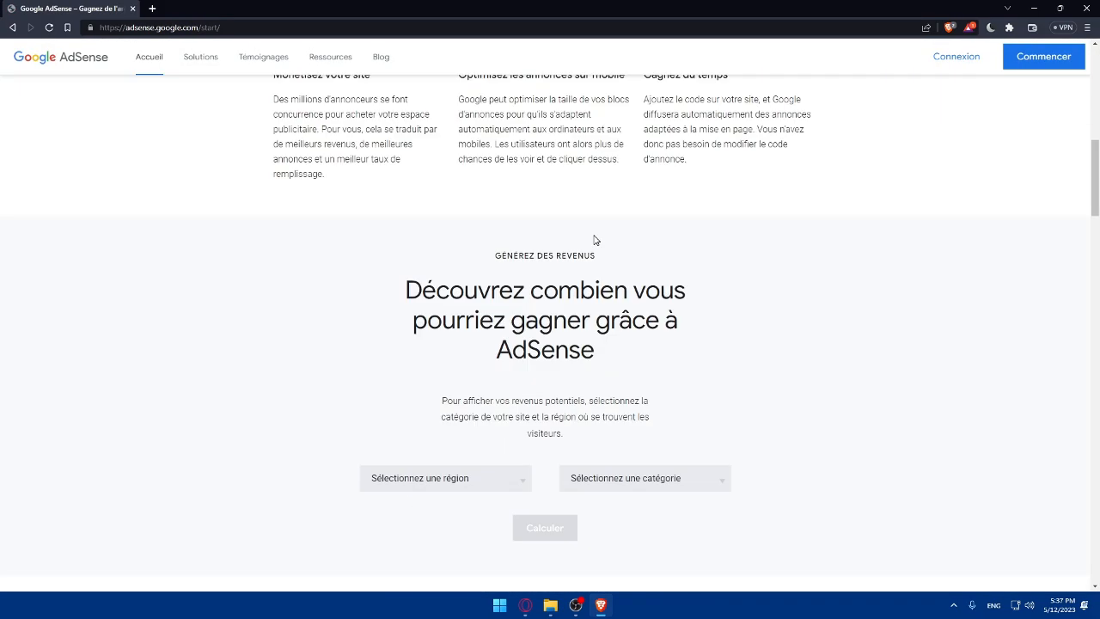
scroll(down, 3)
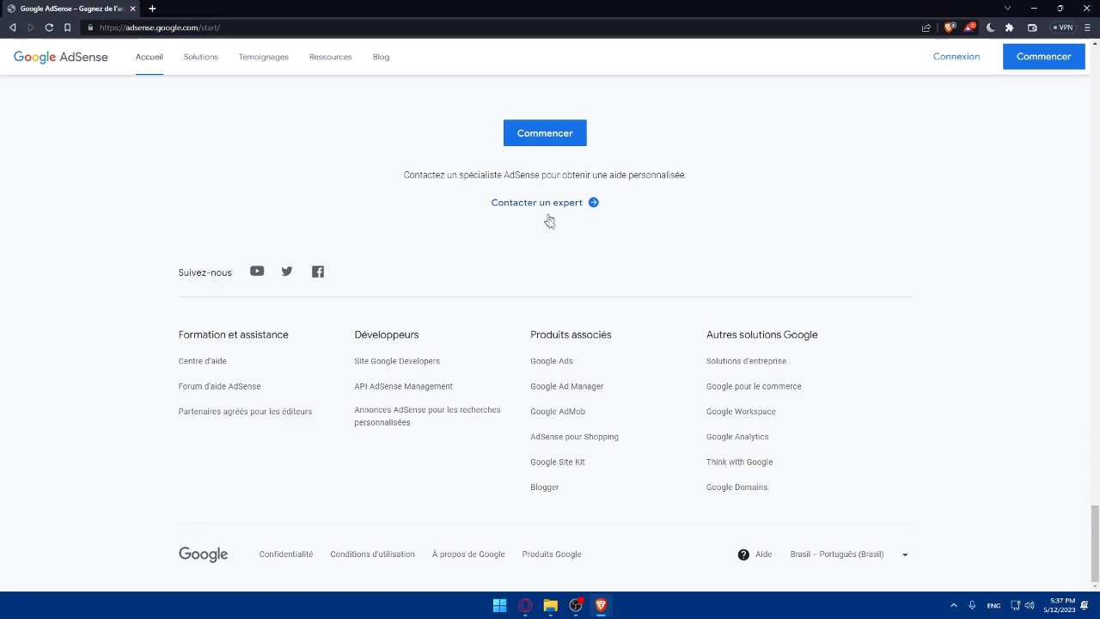
mouse_move(538, 272)
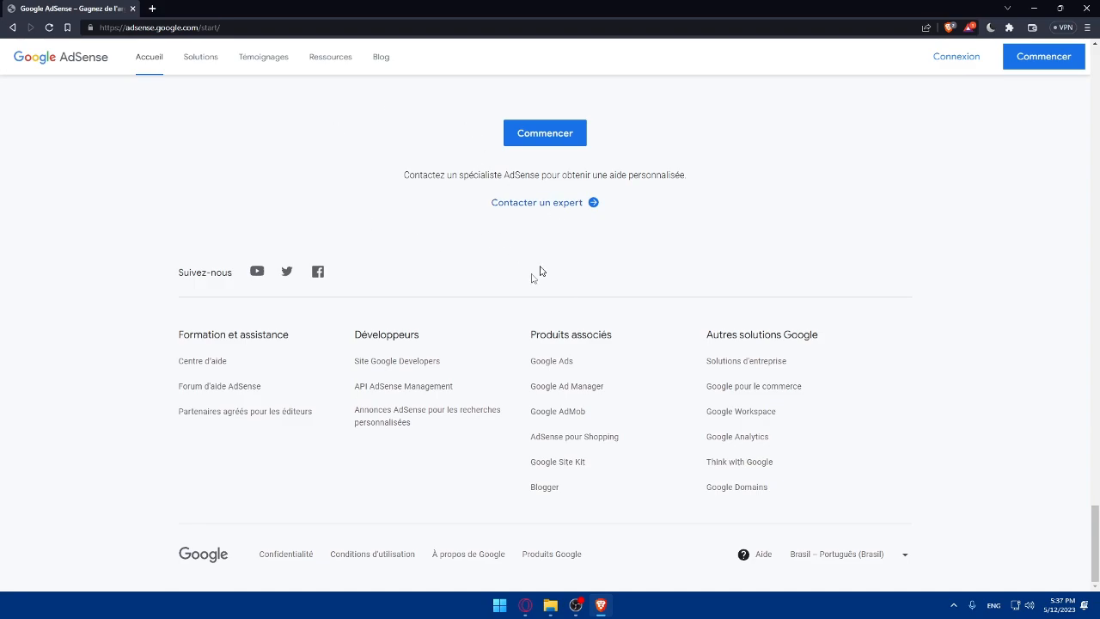
click(850, 554)
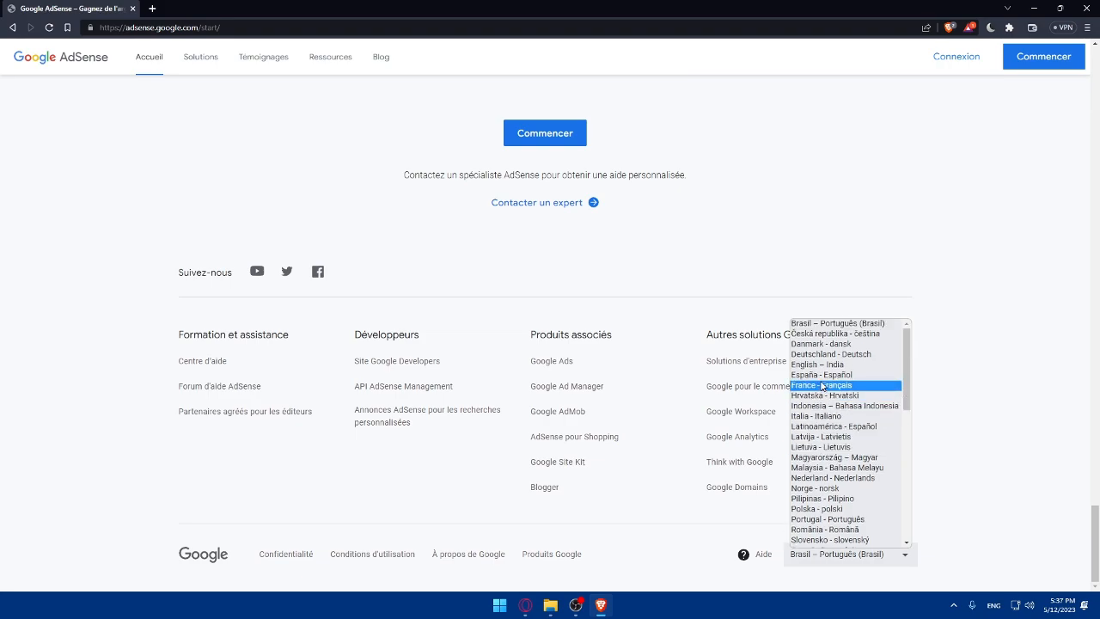
mouse_move(821, 365)
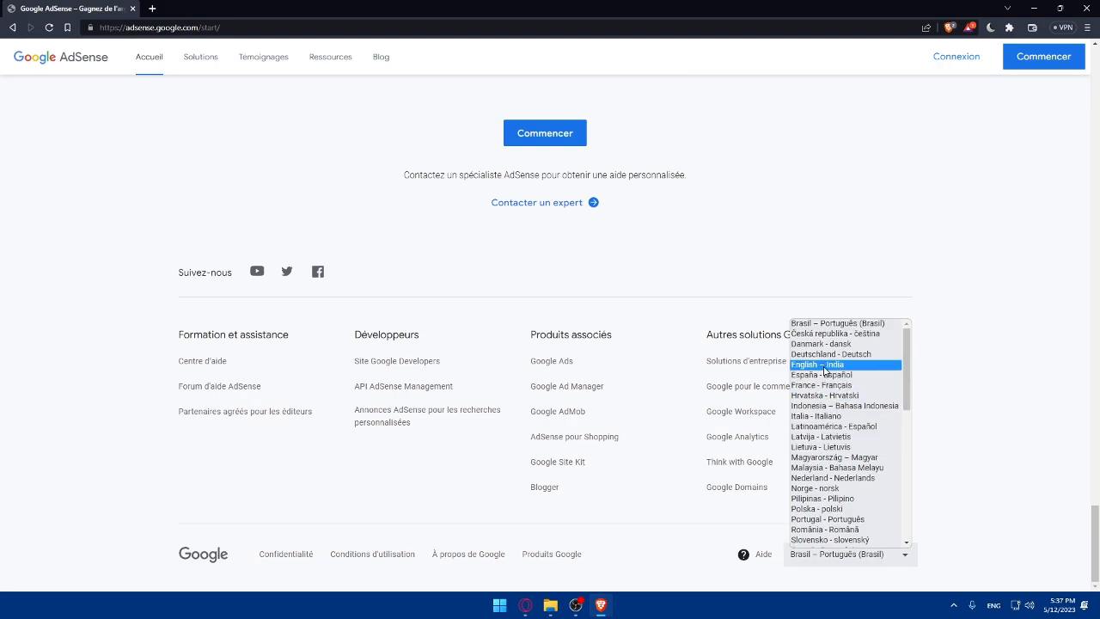
mouse_move(823, 385)
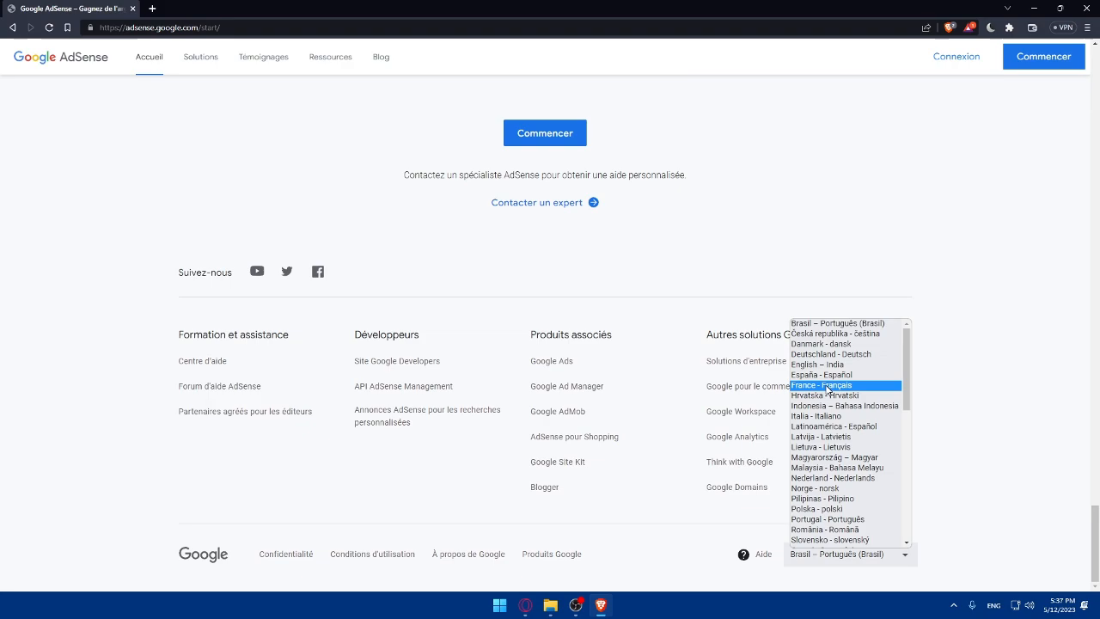
scroll(down, 3)
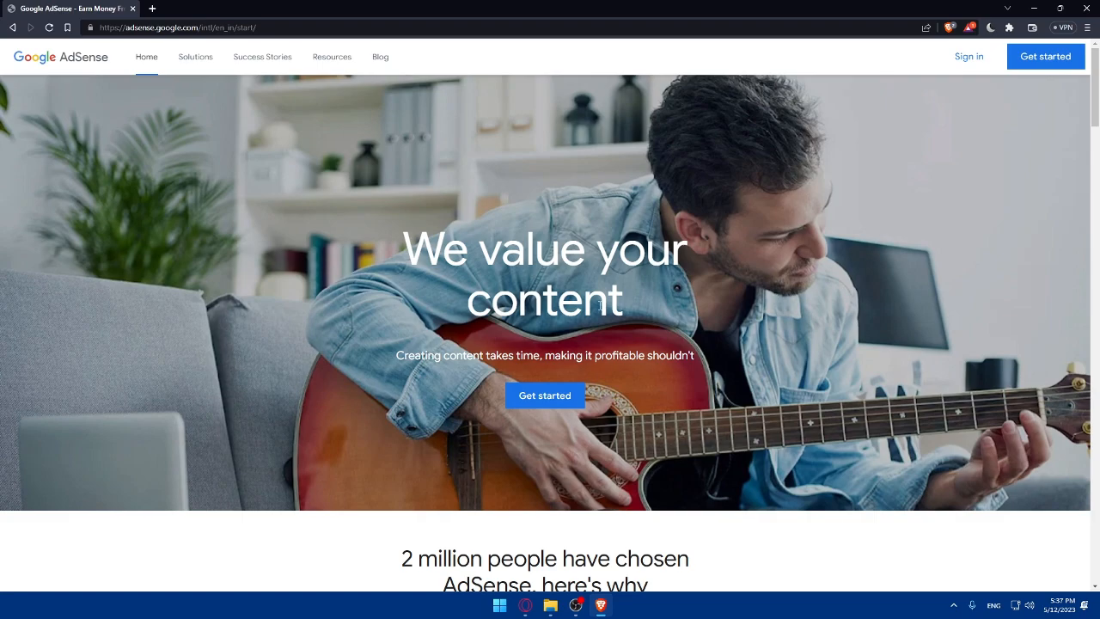
mouse_move(703, 305)
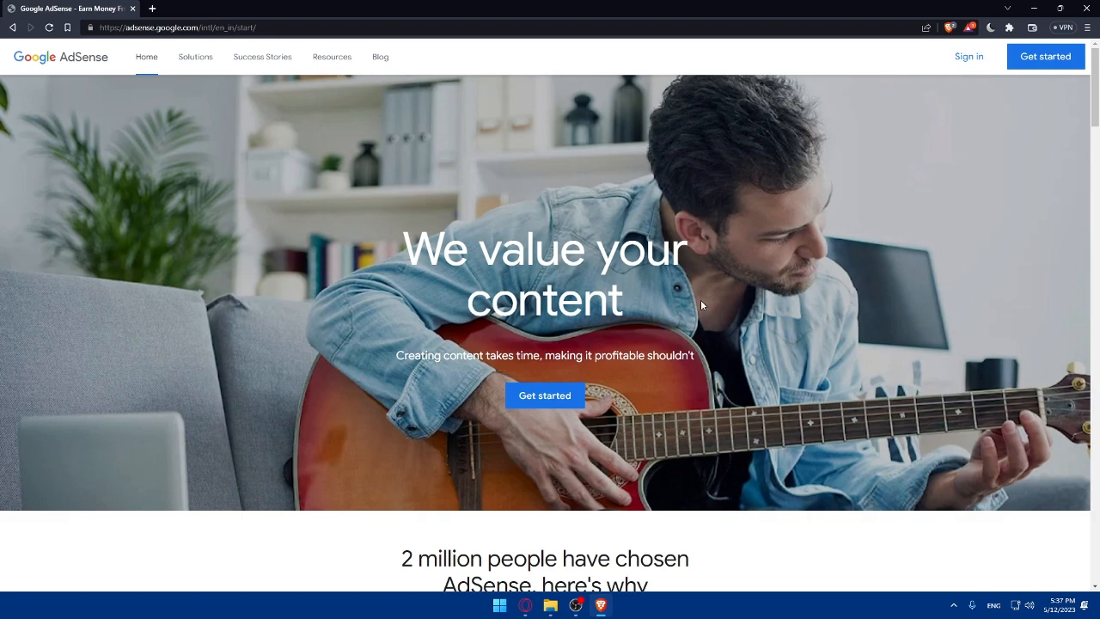
Start AdSense sign-in from the top-right Sign in button to reach the account chooser
click(969, 56)
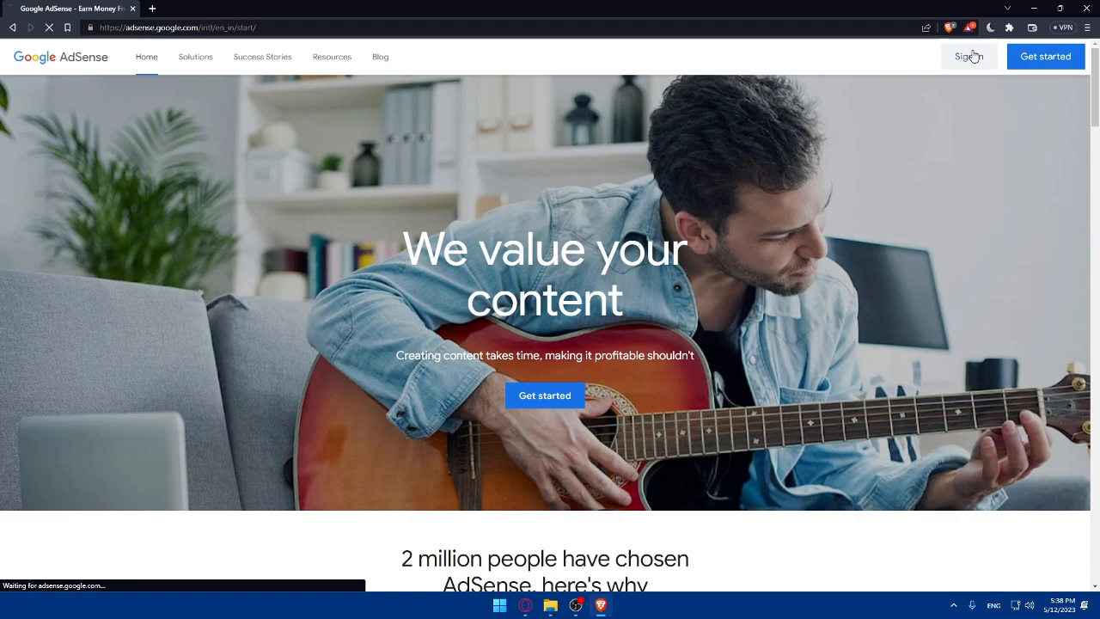
mouse_move(675, 253)
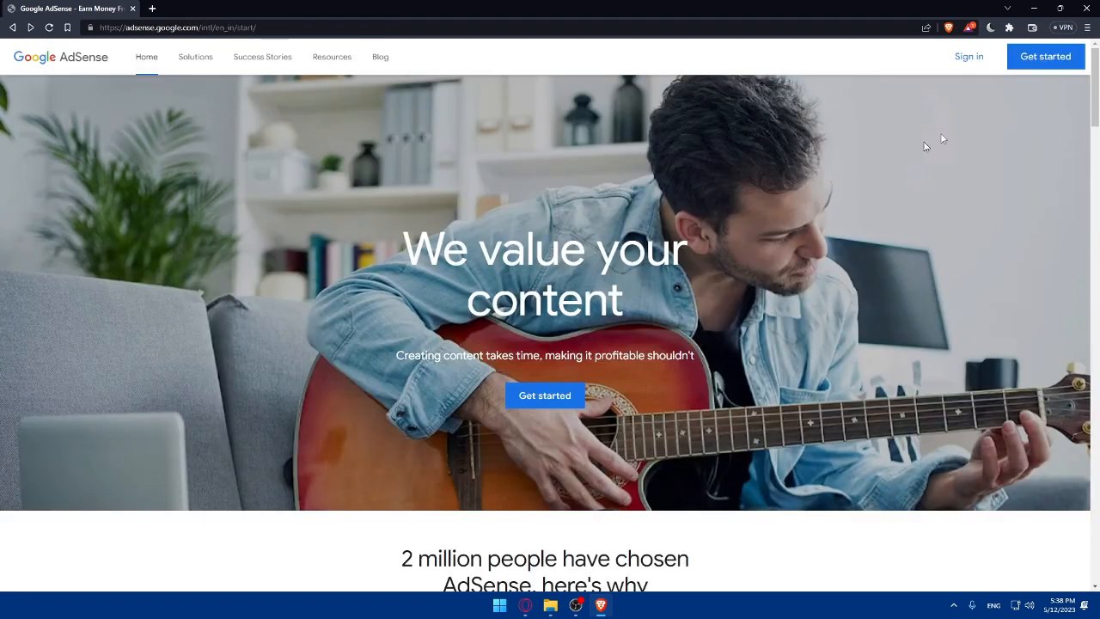
click(544, 395)
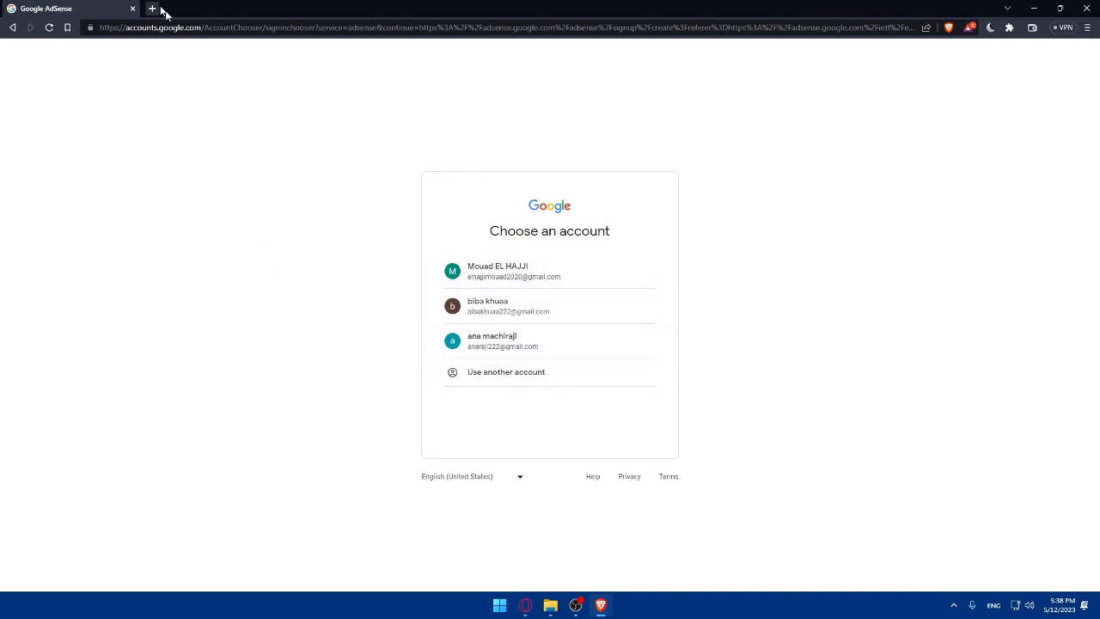
click(152, 8)
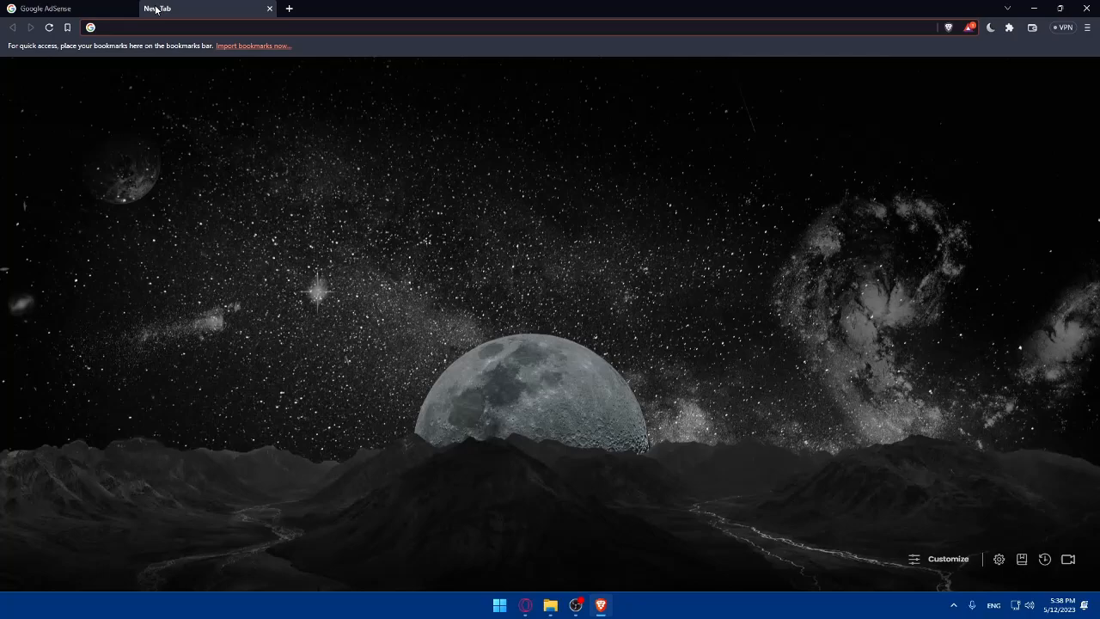
text(create a google account)
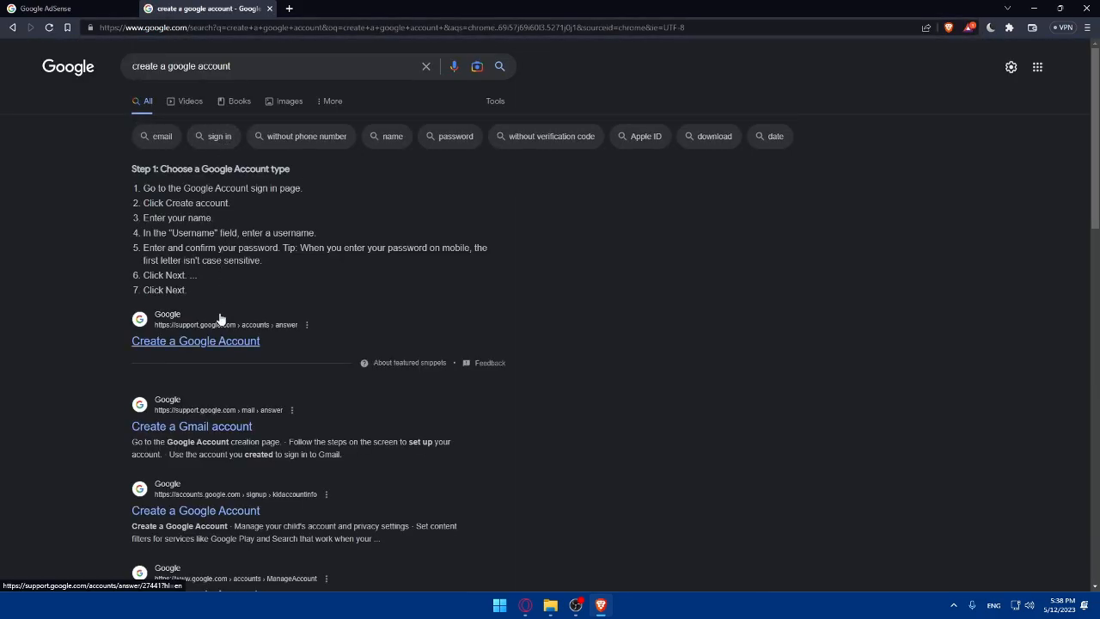
click(195, 340)
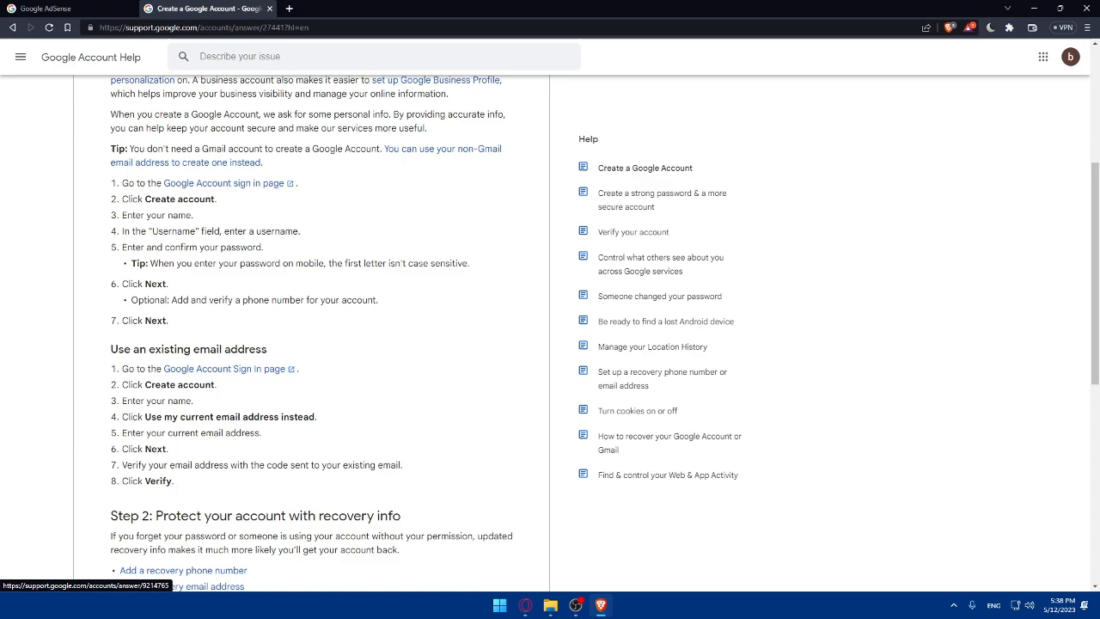
scroll(up, 3)
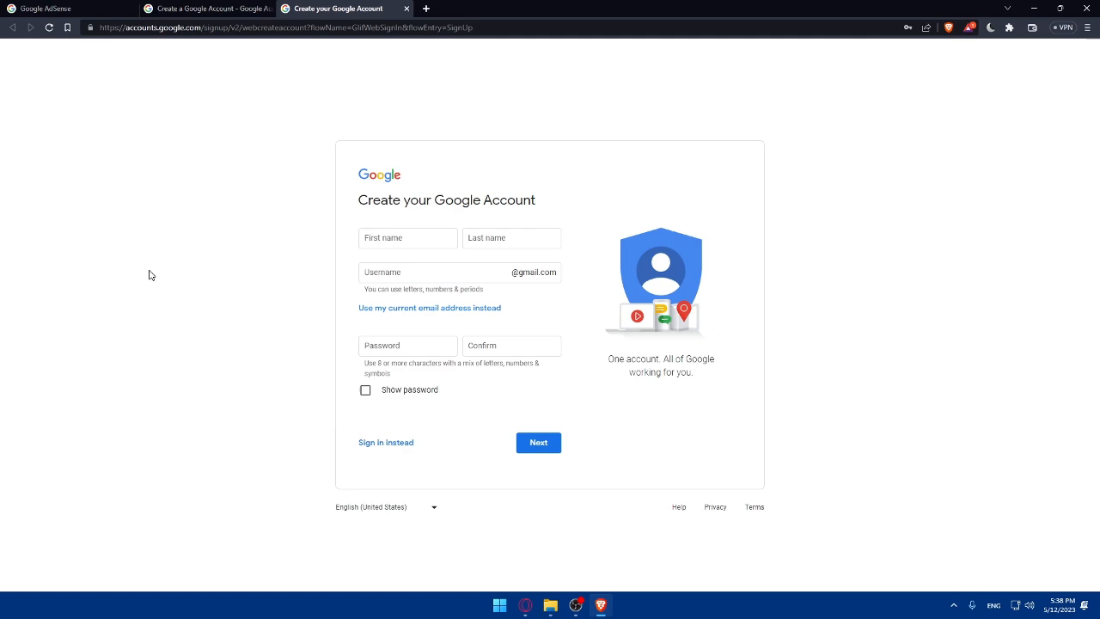
click(408, 345)
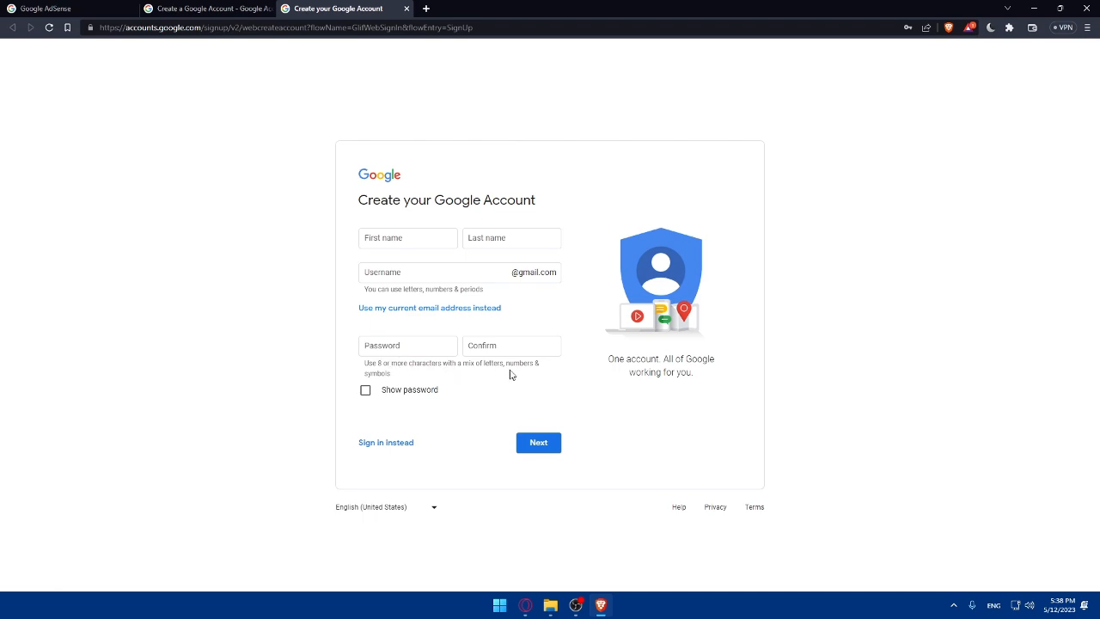
click(365, 390)
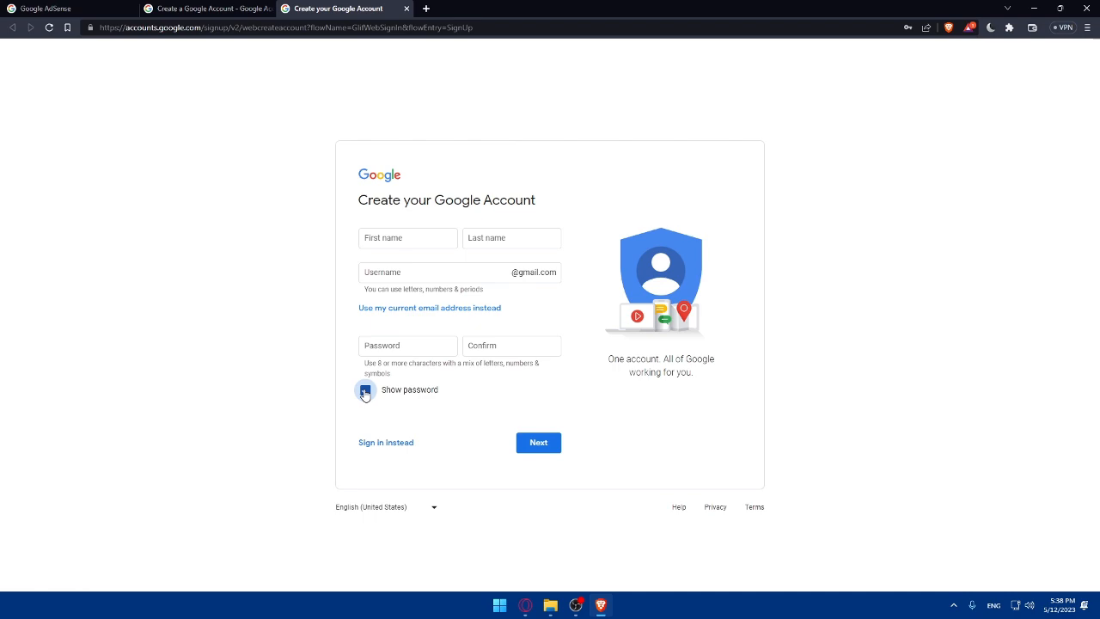
click(366, 389)
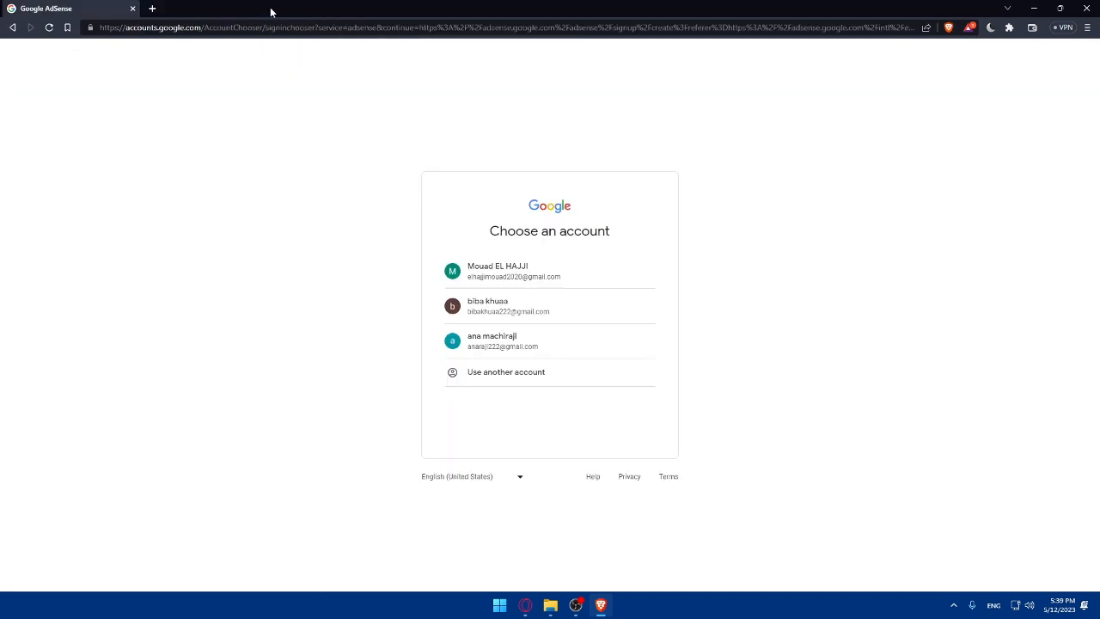
Sign in with the second account, confirm the AdSense Program Policies, and resubmit
click(550, 306)
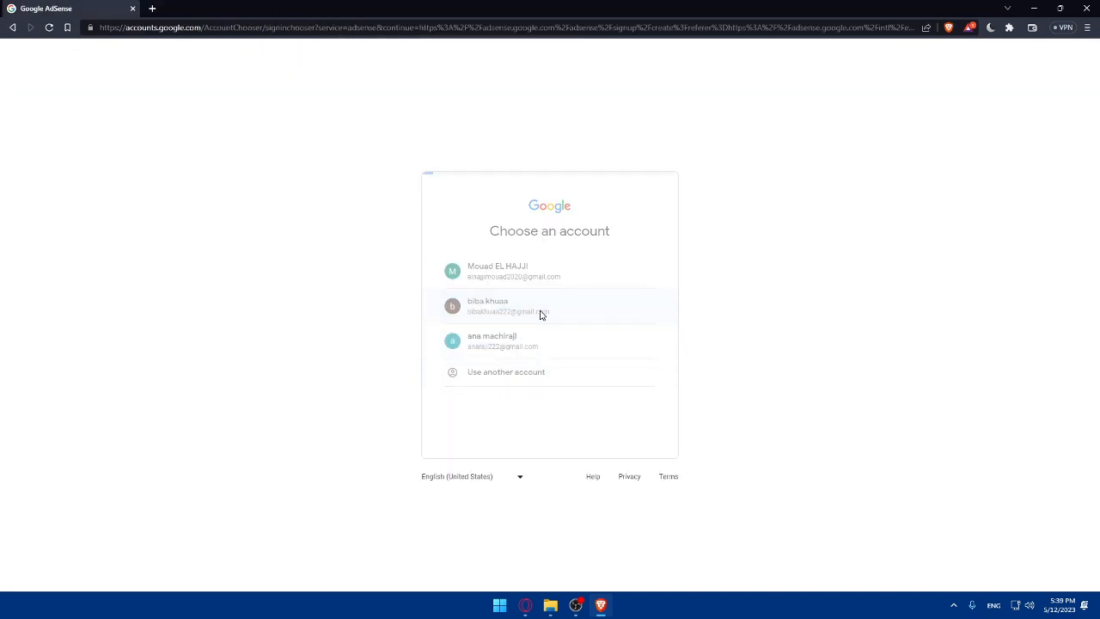
click(507, 306)
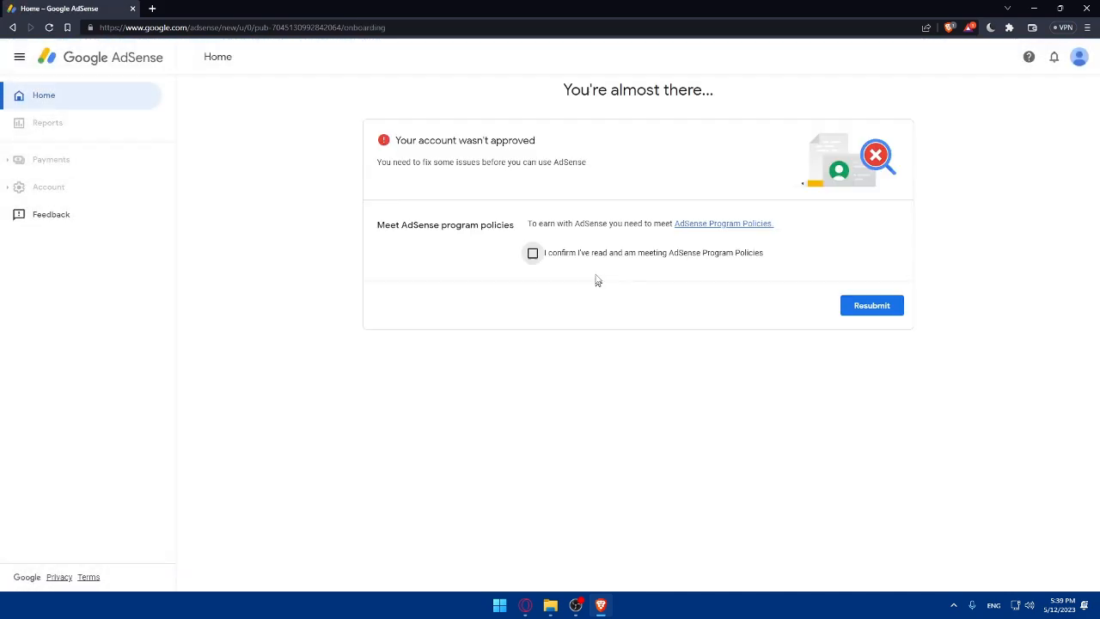
mouse_move(508, 331)
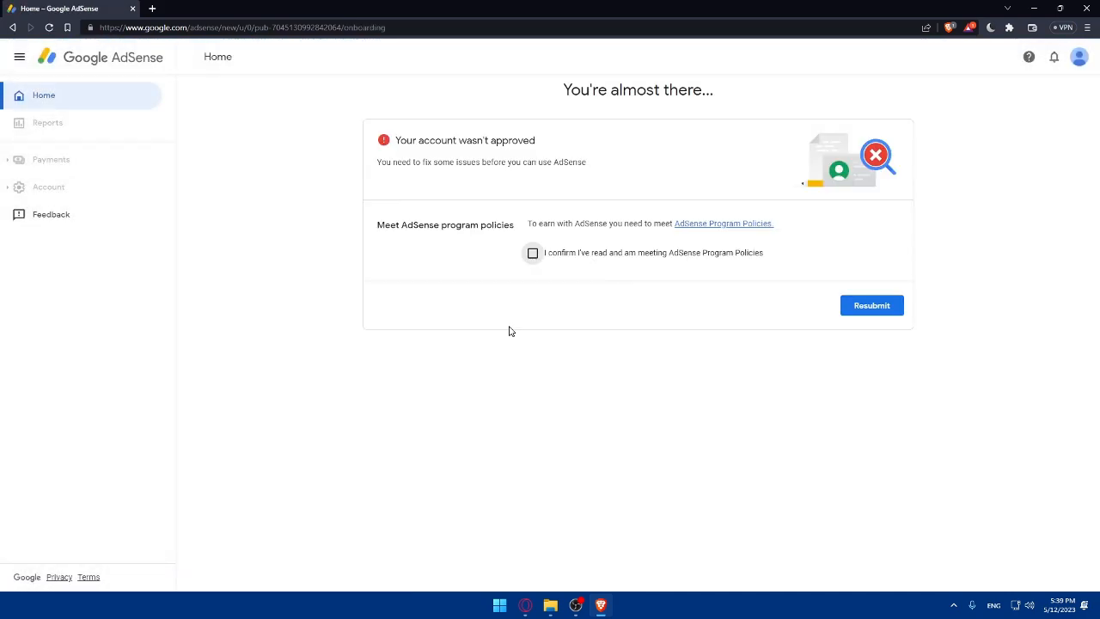
click(533, 253)
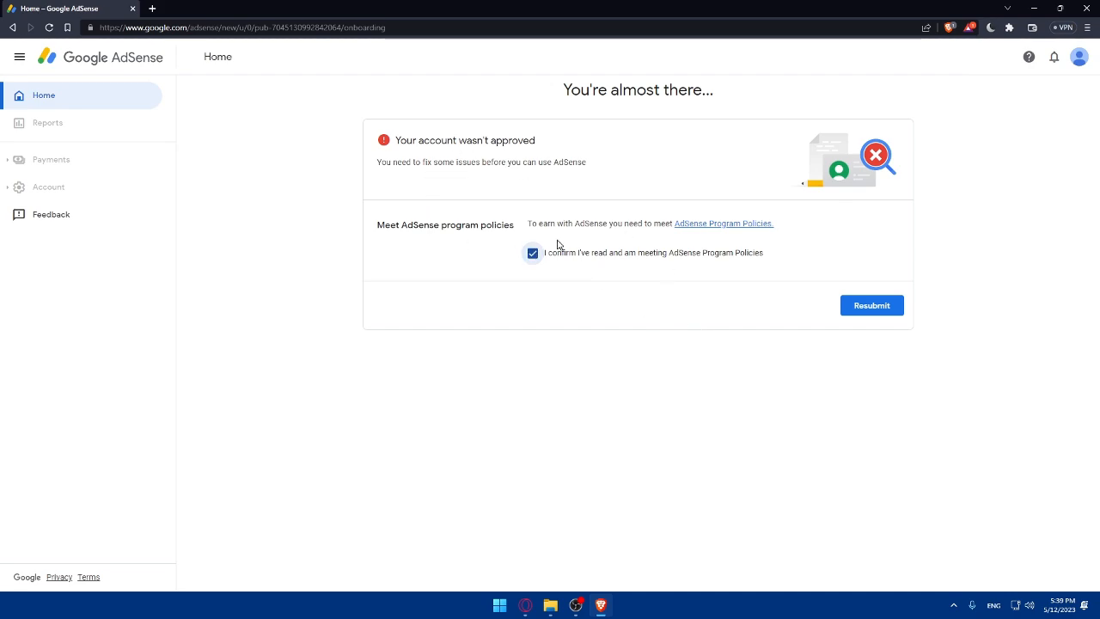
click(872, 305)
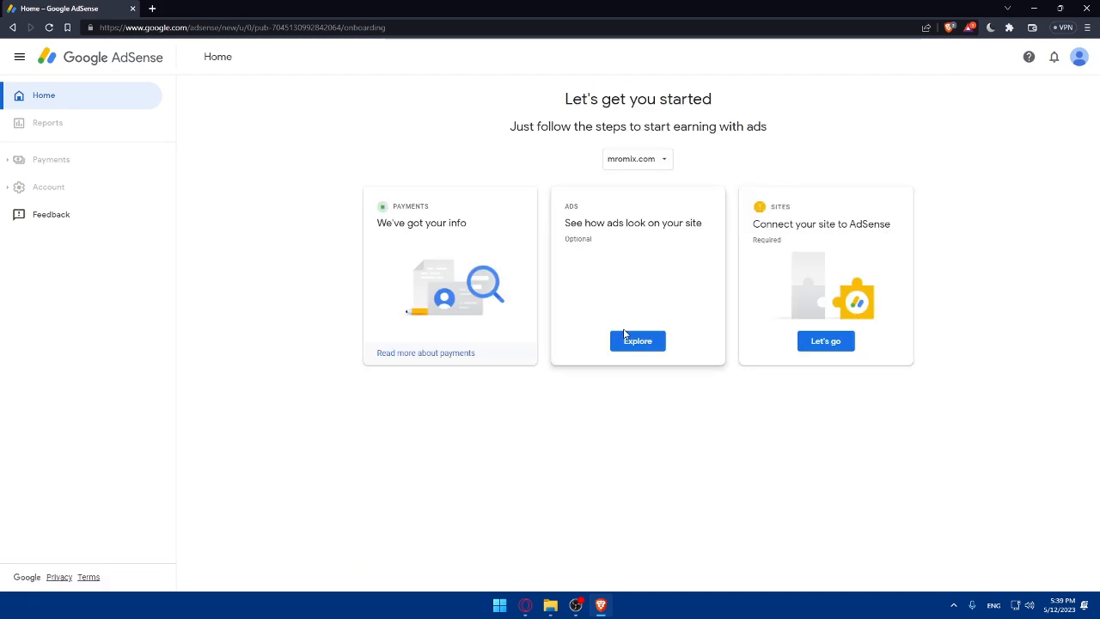
mouse_move(543, 428)
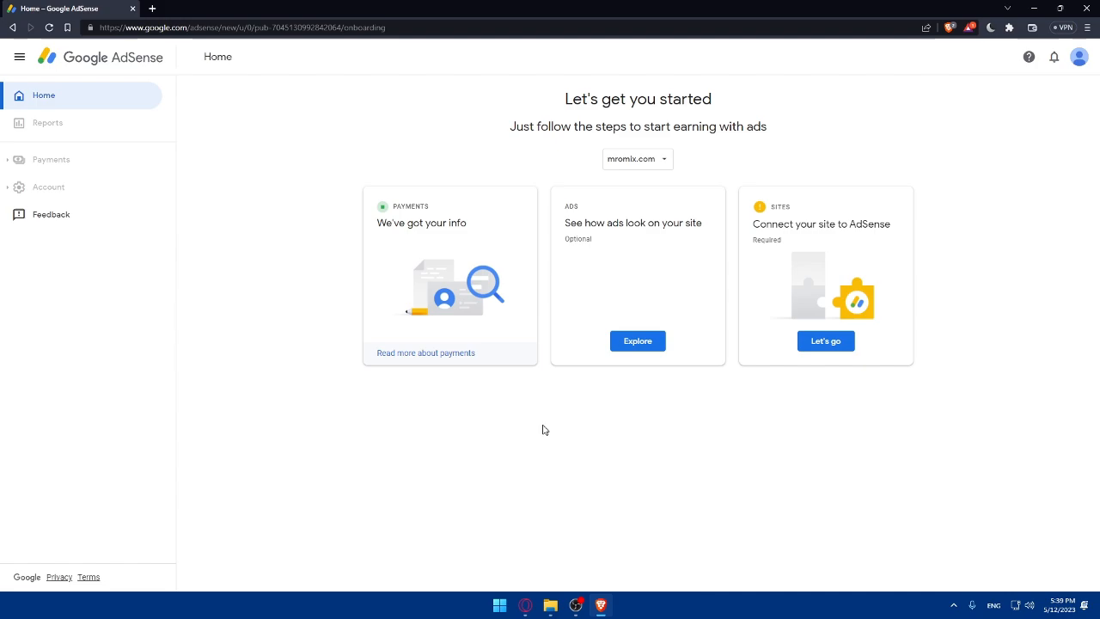
click(637, 158)
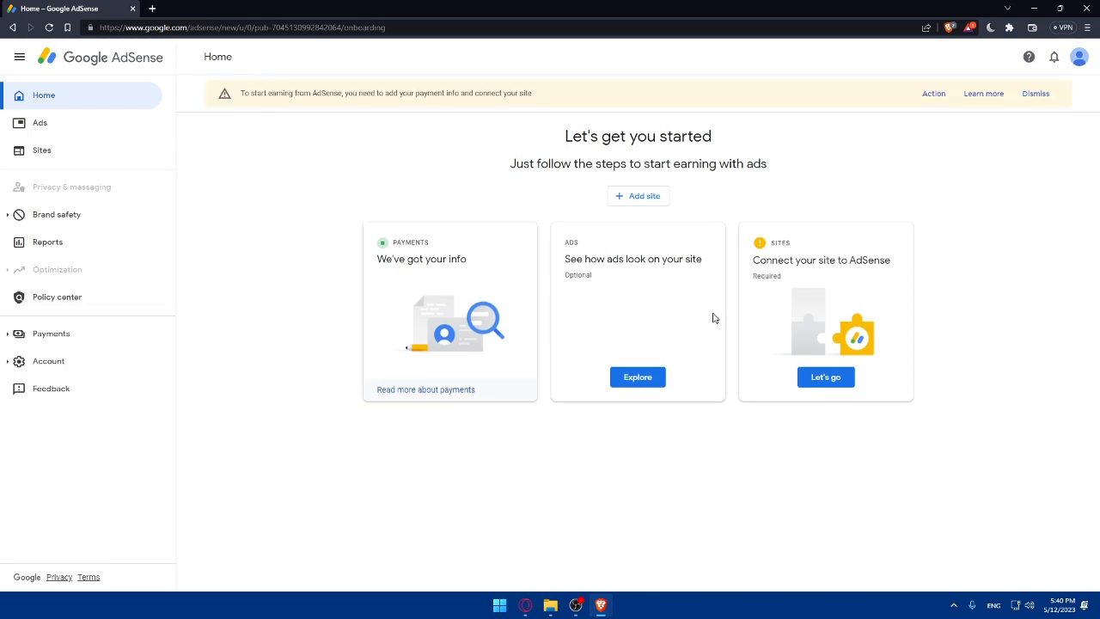
mouse_move(329, 221)
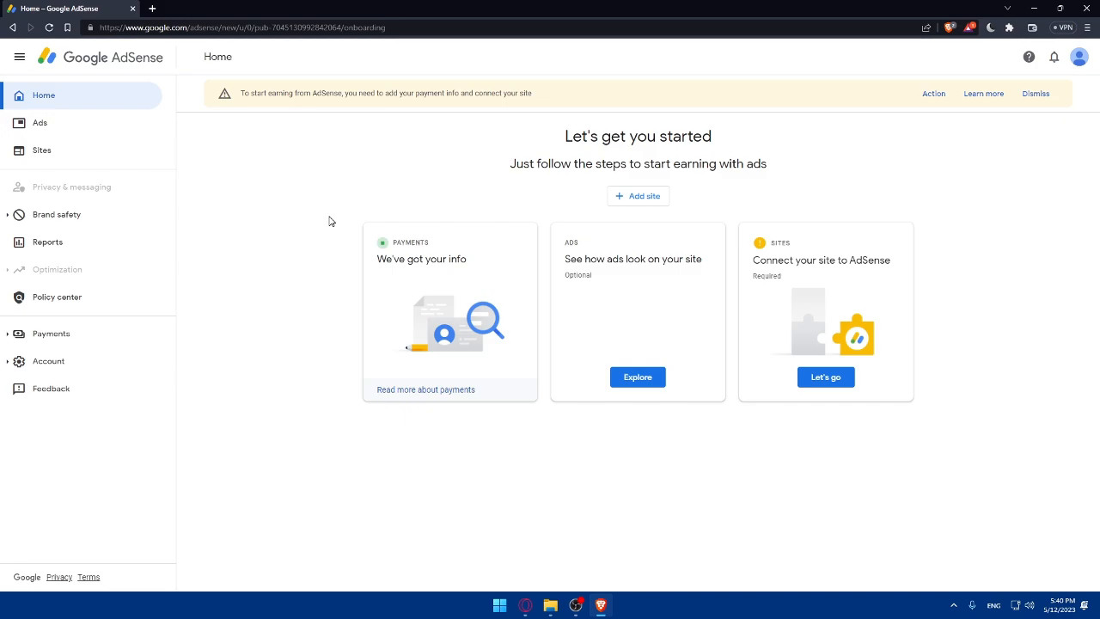
mouse_move(325, 104)
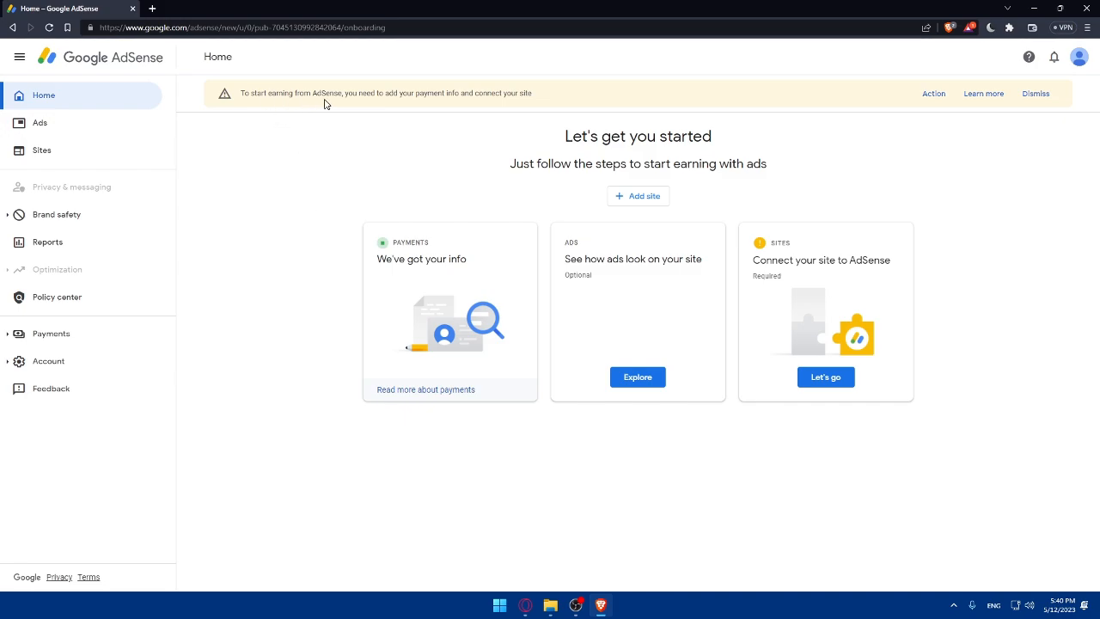
mouse_move(694, 124)
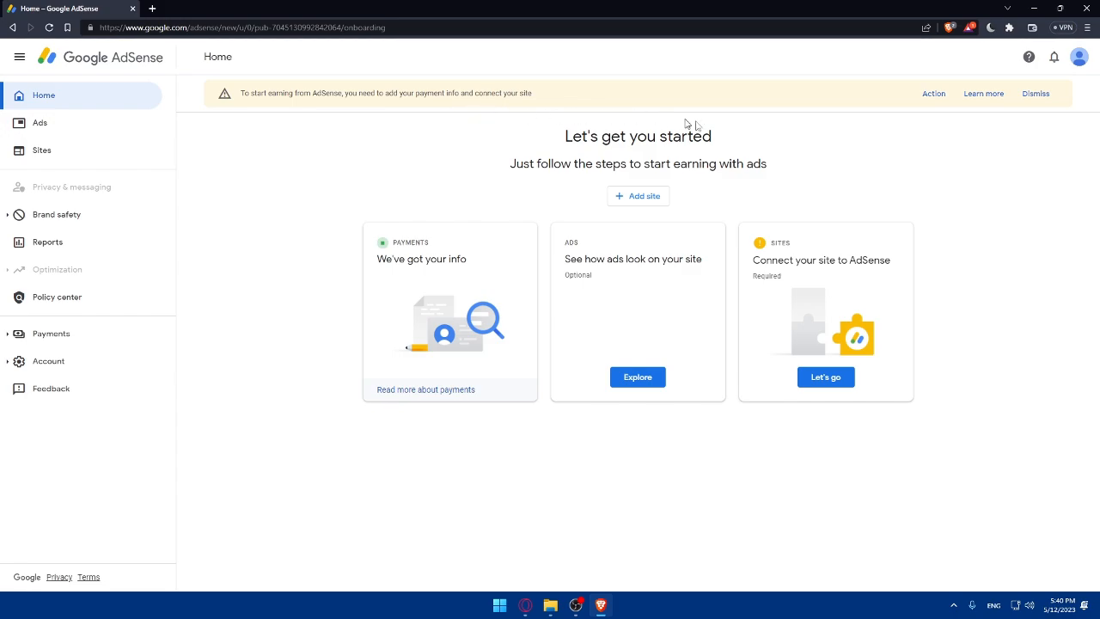
mouse_move(951, 96)
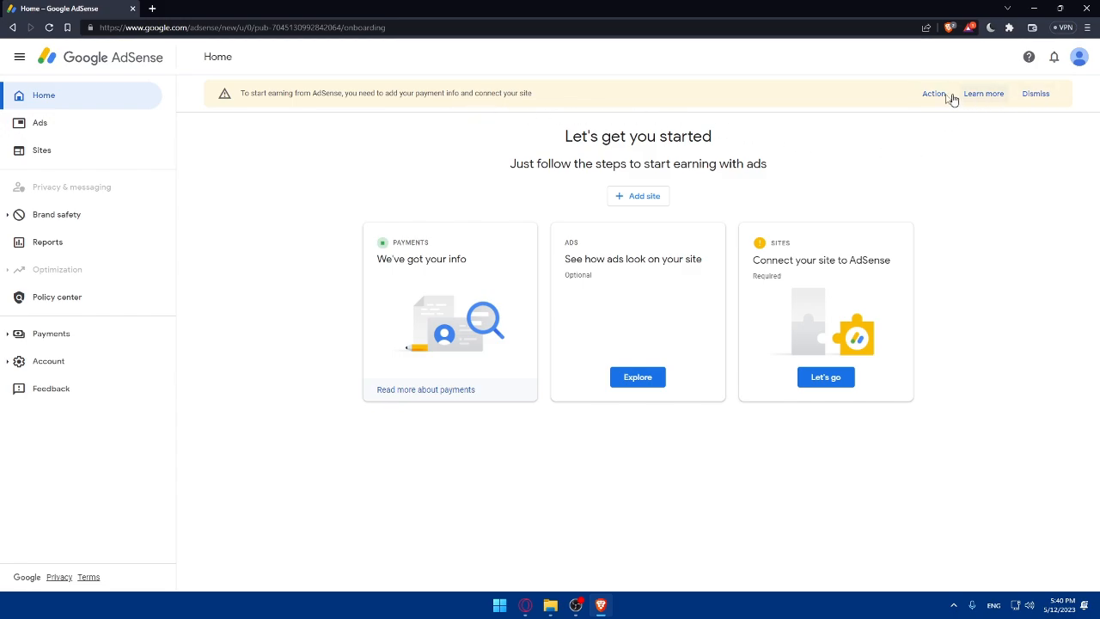
mouse_move(694, 221)
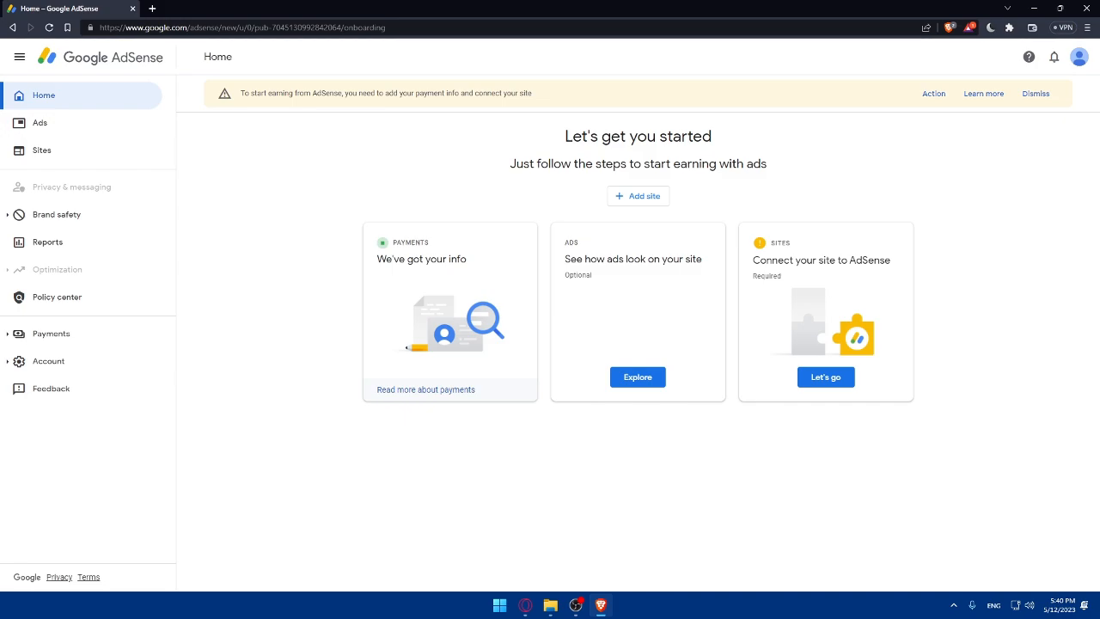
mouse_move(48, 350)
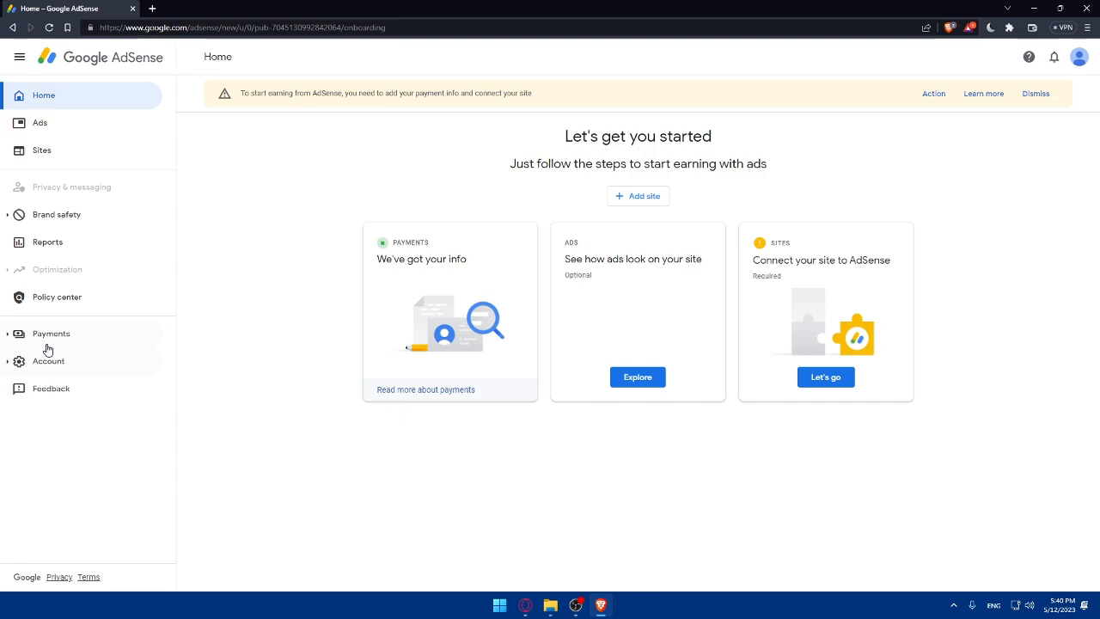
mouse_move(50, 334)
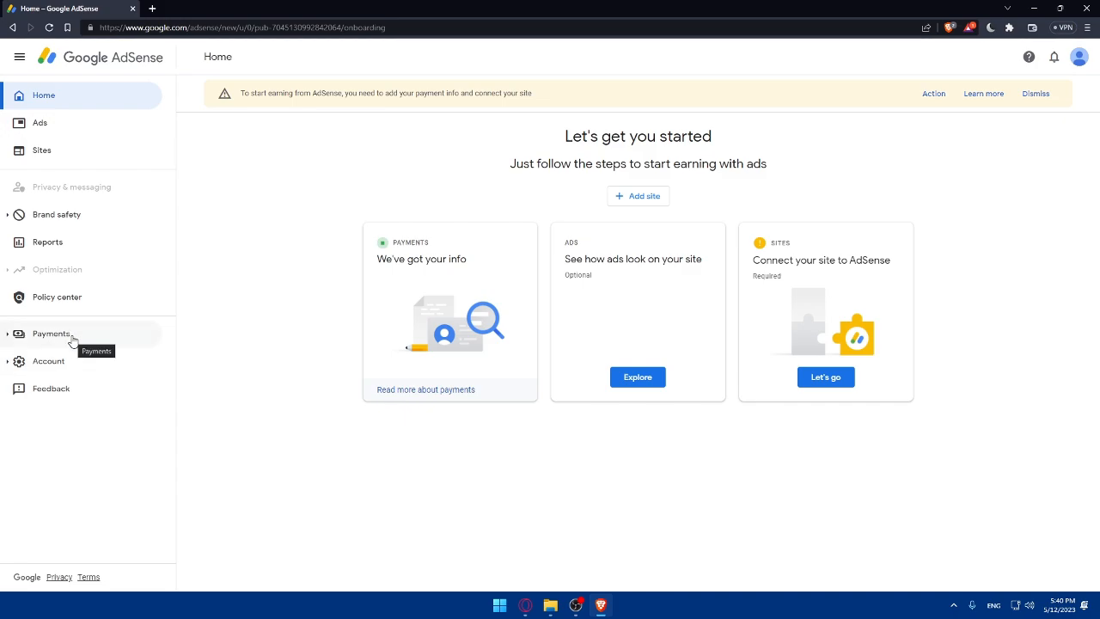
Expand Payments in the sidebar, open Payments info, then its full payments settings
click(52, 333)
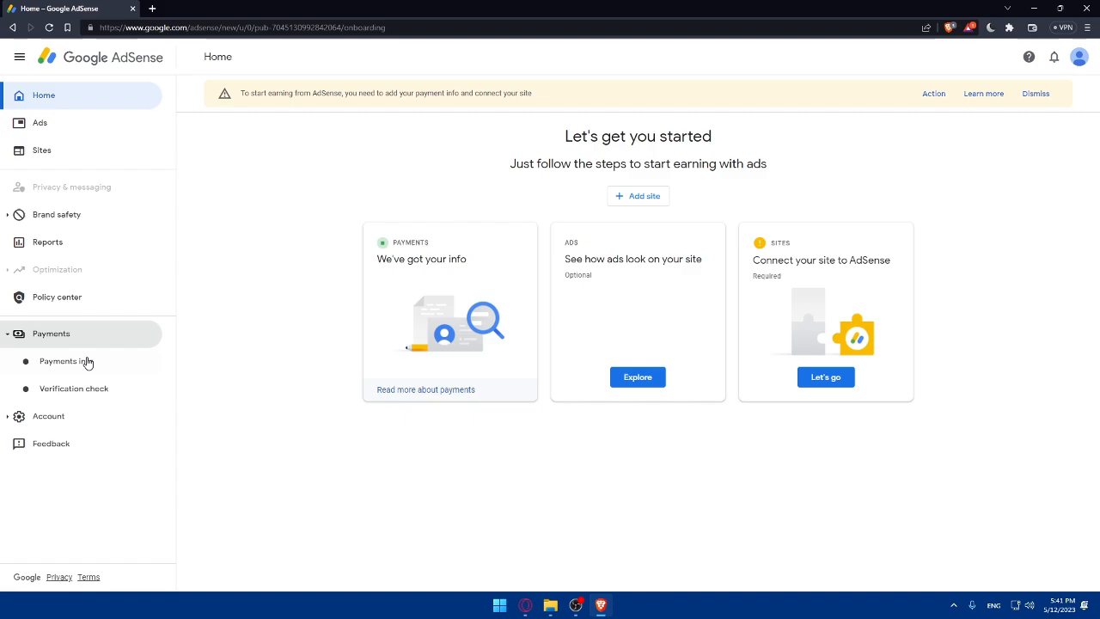
mouse_move(81, 388)
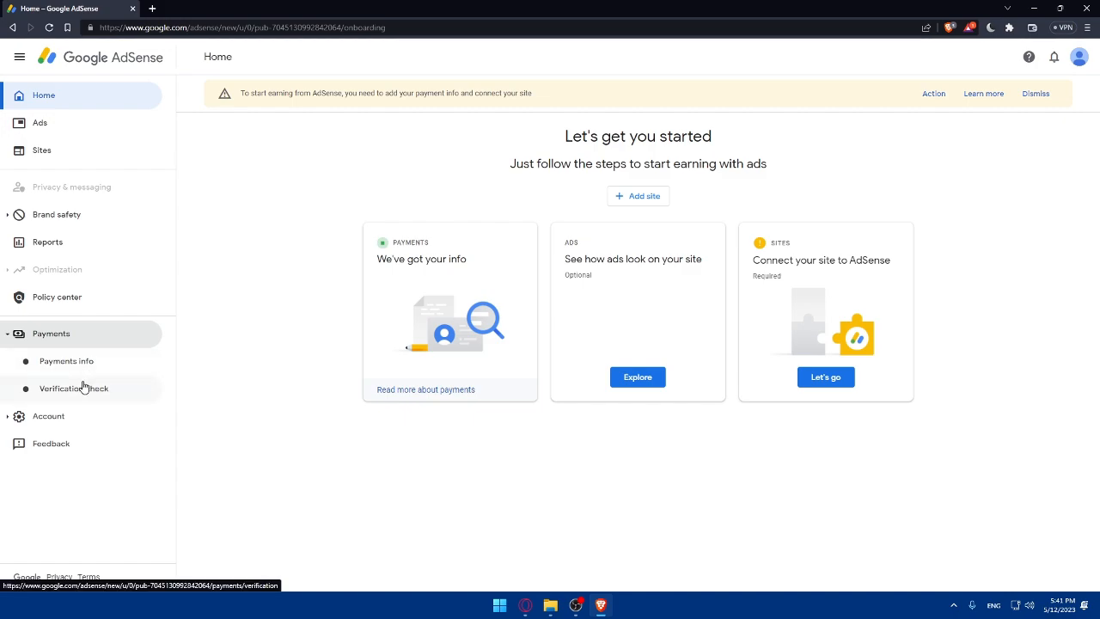
click(65, 361)
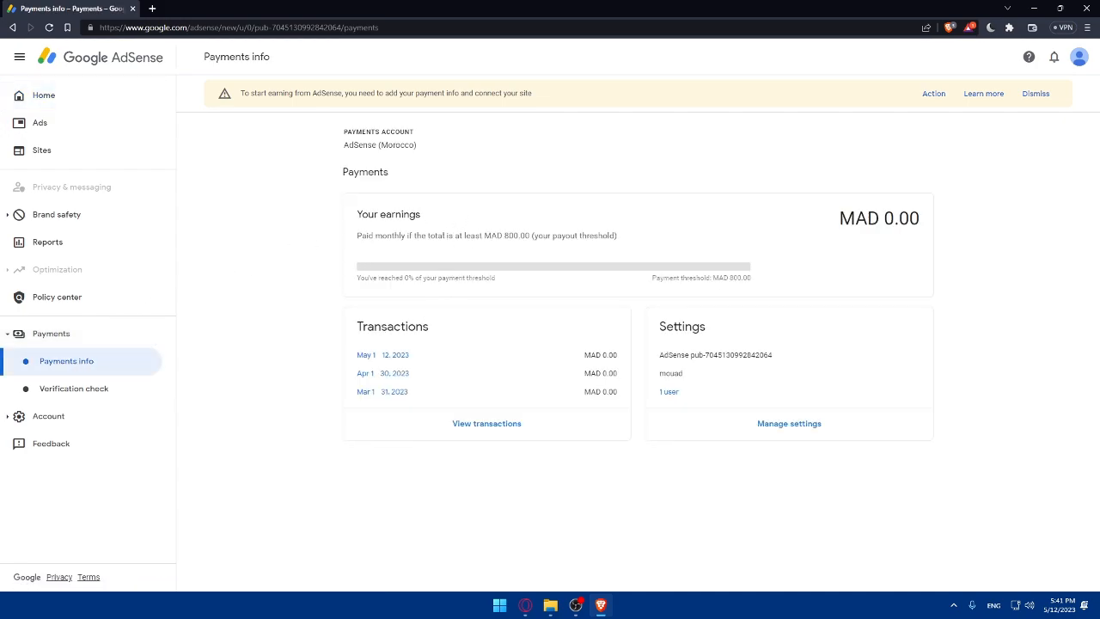
mouse_move(692, 347)
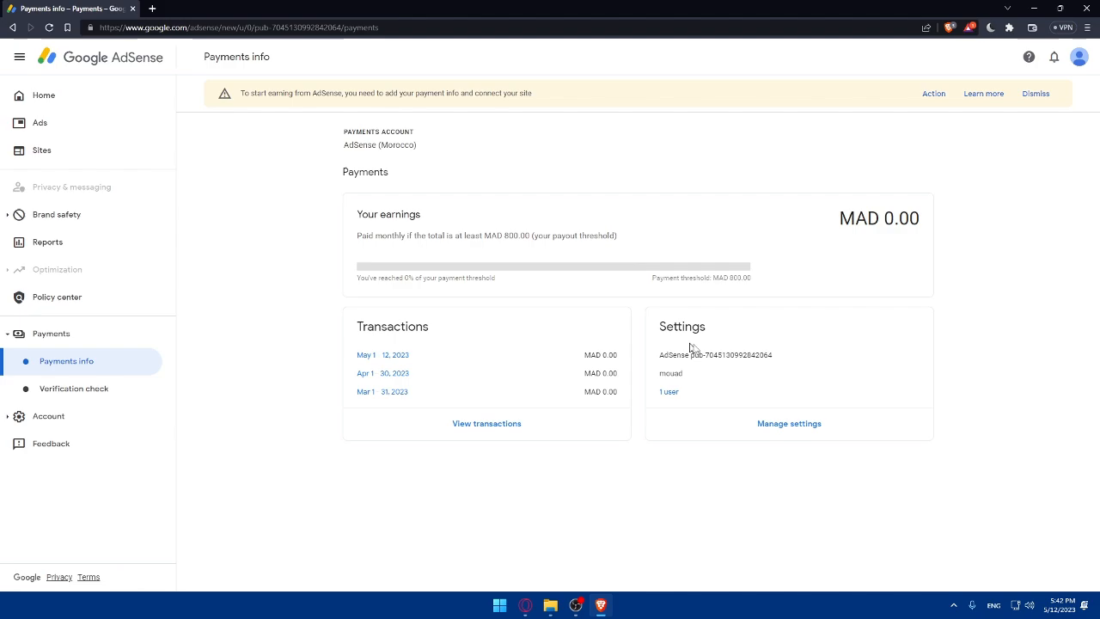
click(788, 422)
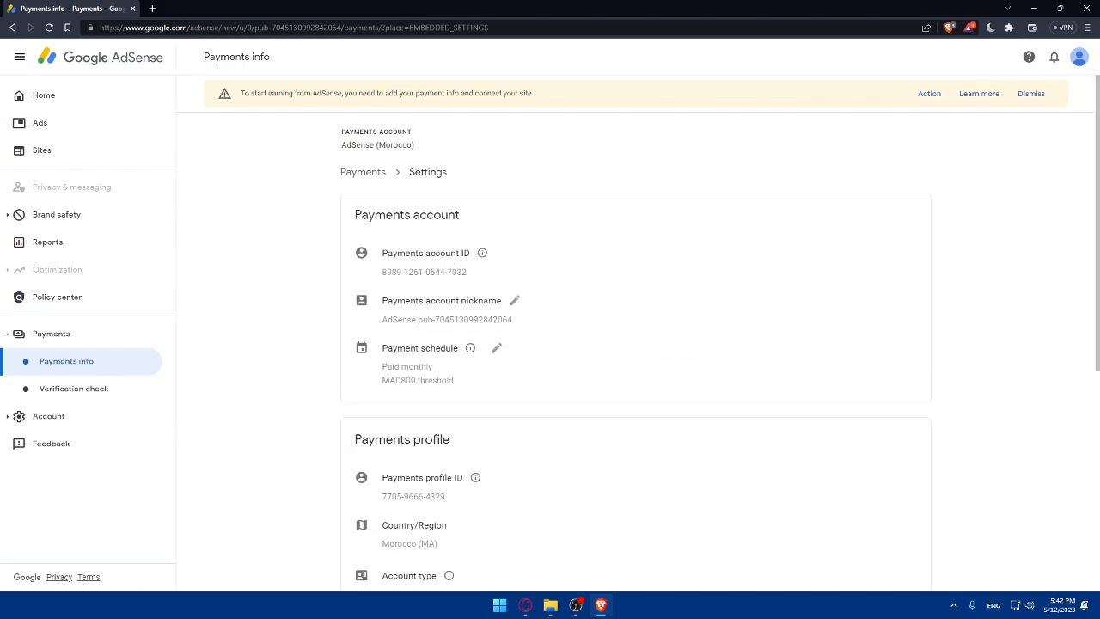
Scroll through the payments profile and users settings, then collapse the Payments navigation section
scroll(down, 3)
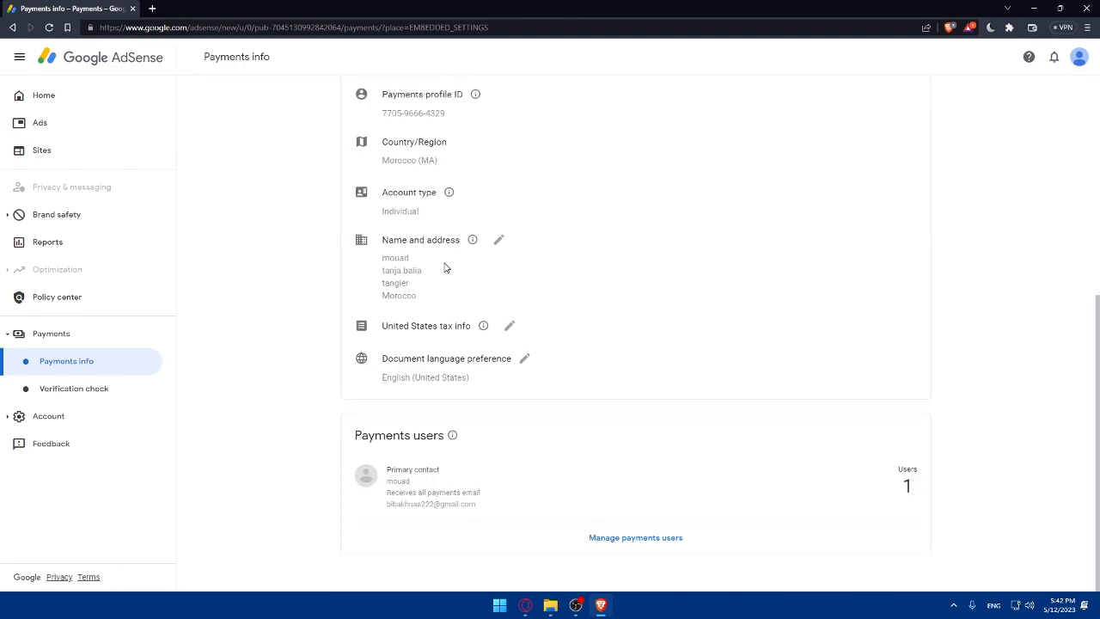
mouse_move(445, 266)
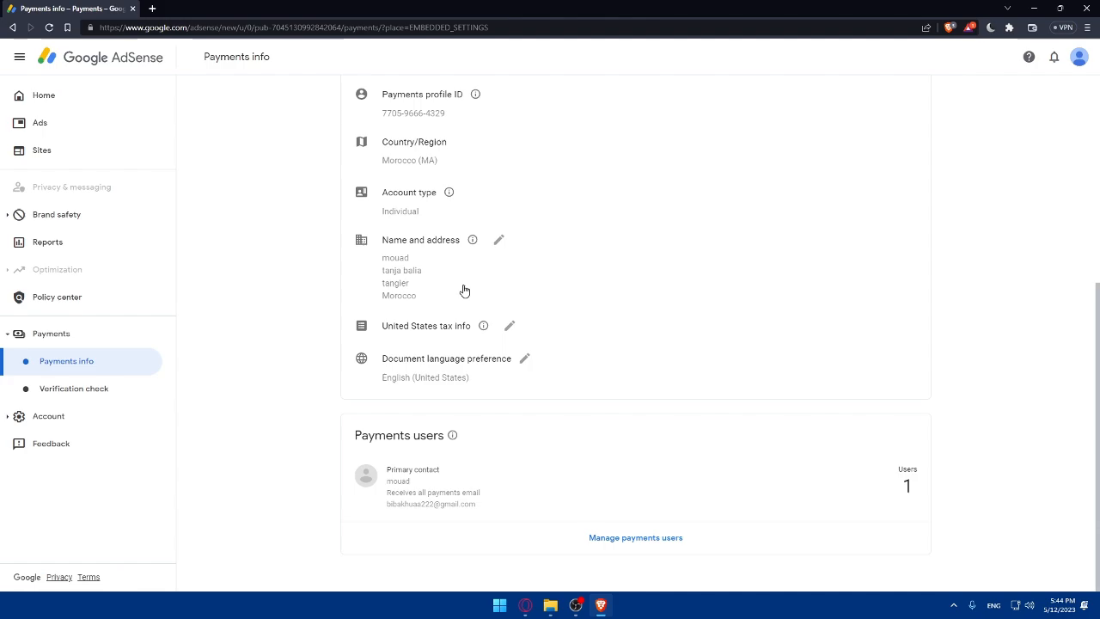
scroll(up, 3)
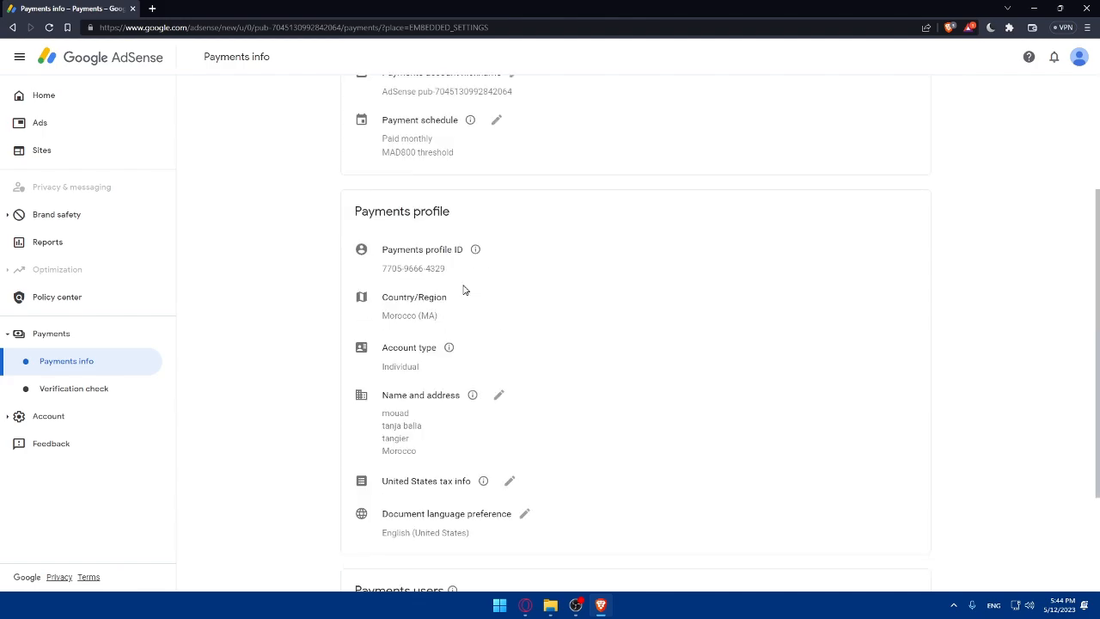
scroll(up, 3)
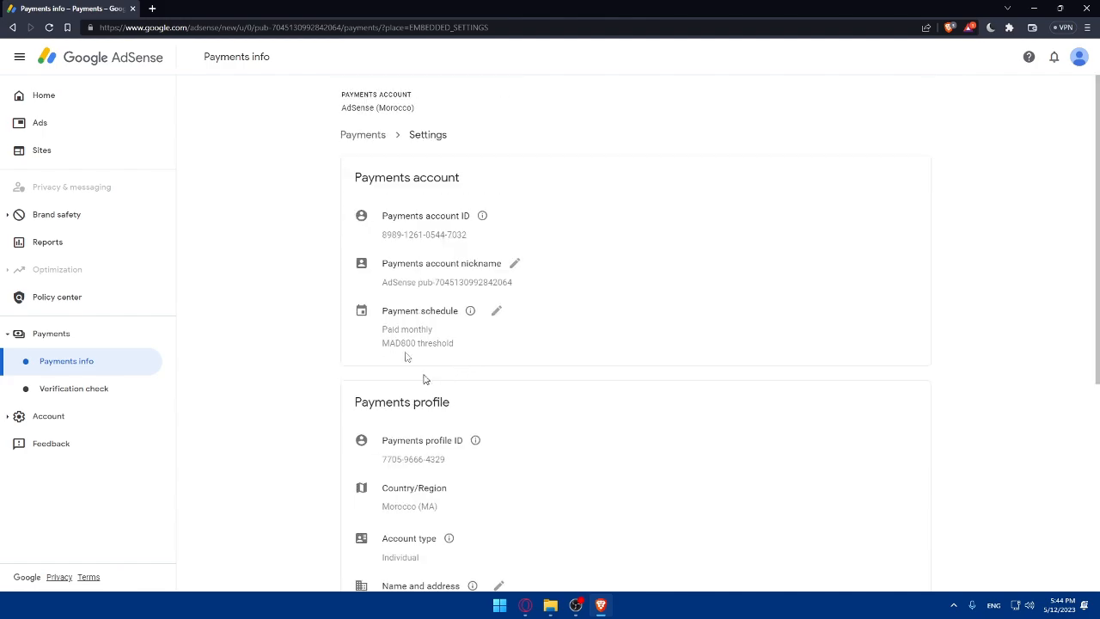
scroll(down, 3)
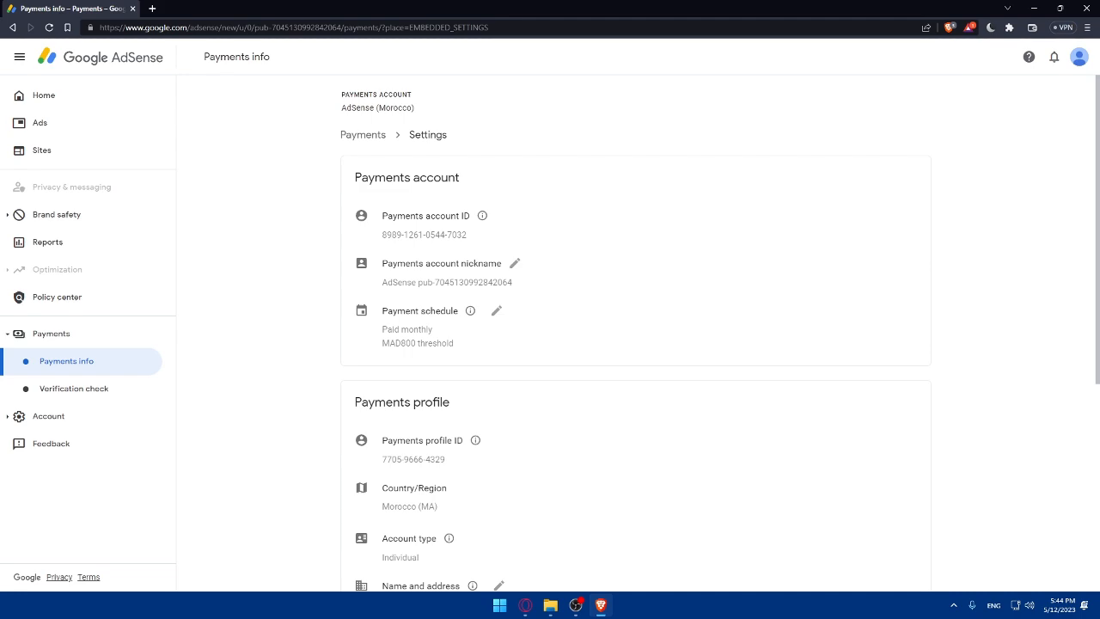
mouse_move(455, 306)
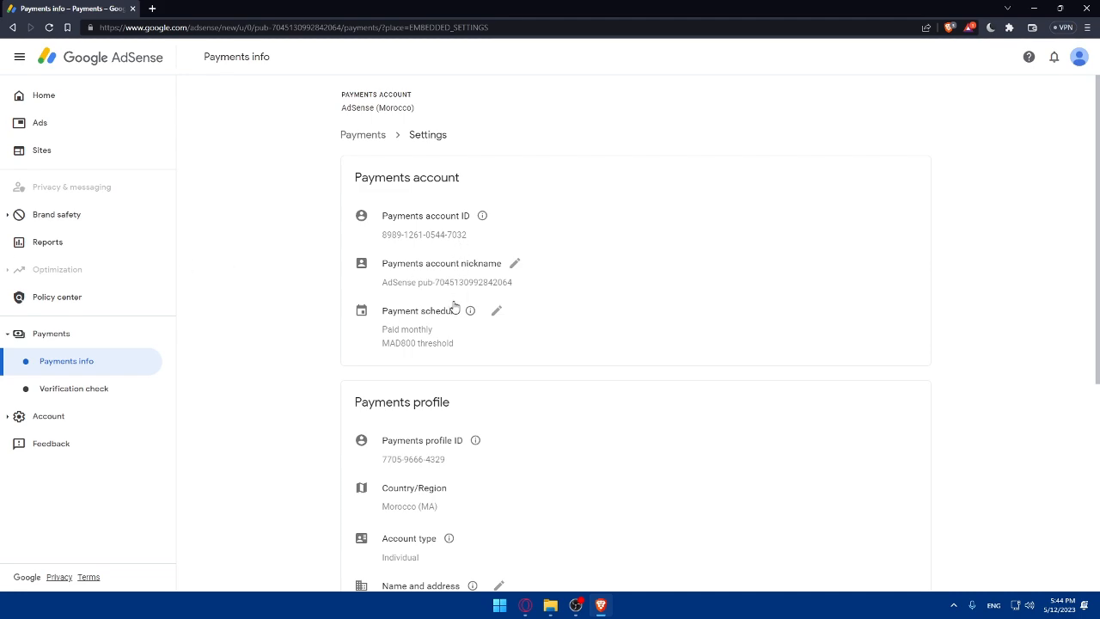
mouse_move(436, 334)
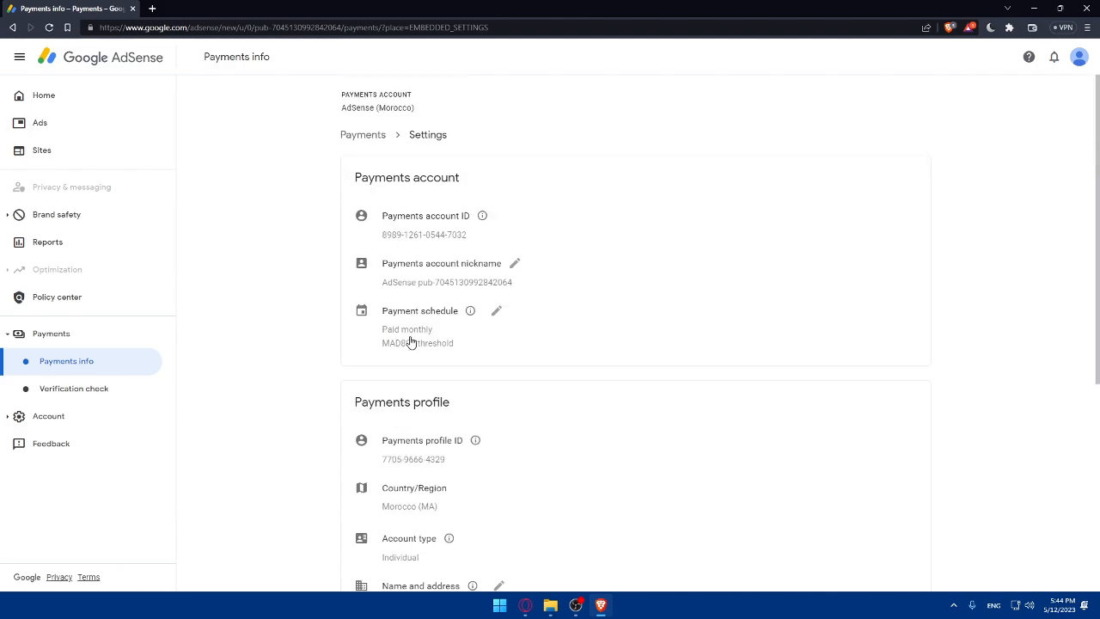
mouse_move(312, 317)
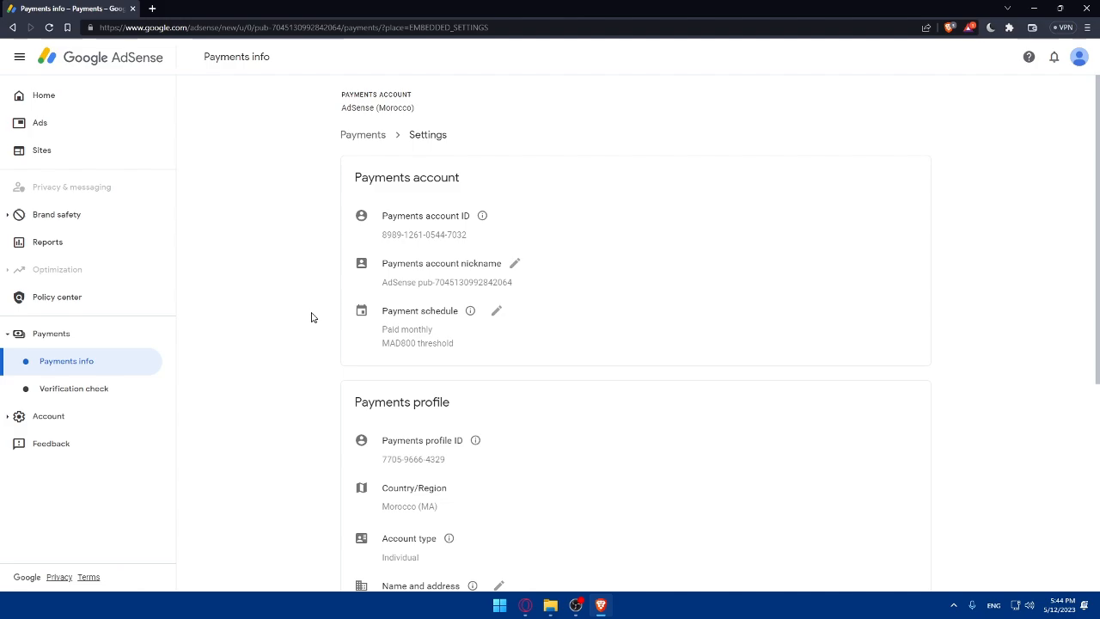
click(51, 333)
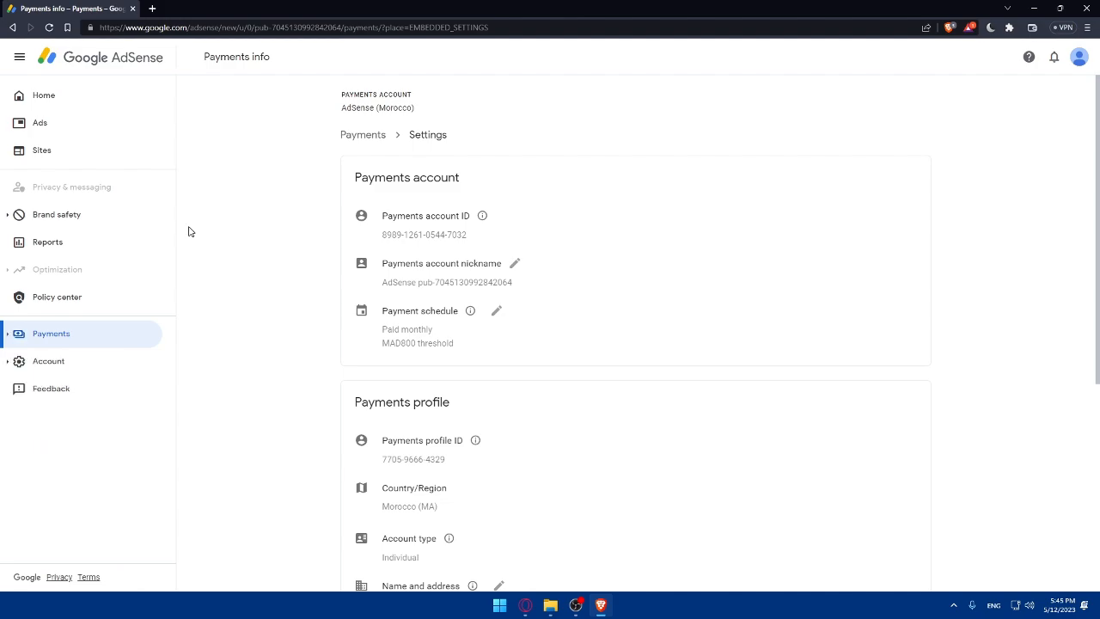
mouse_move(405, 270)
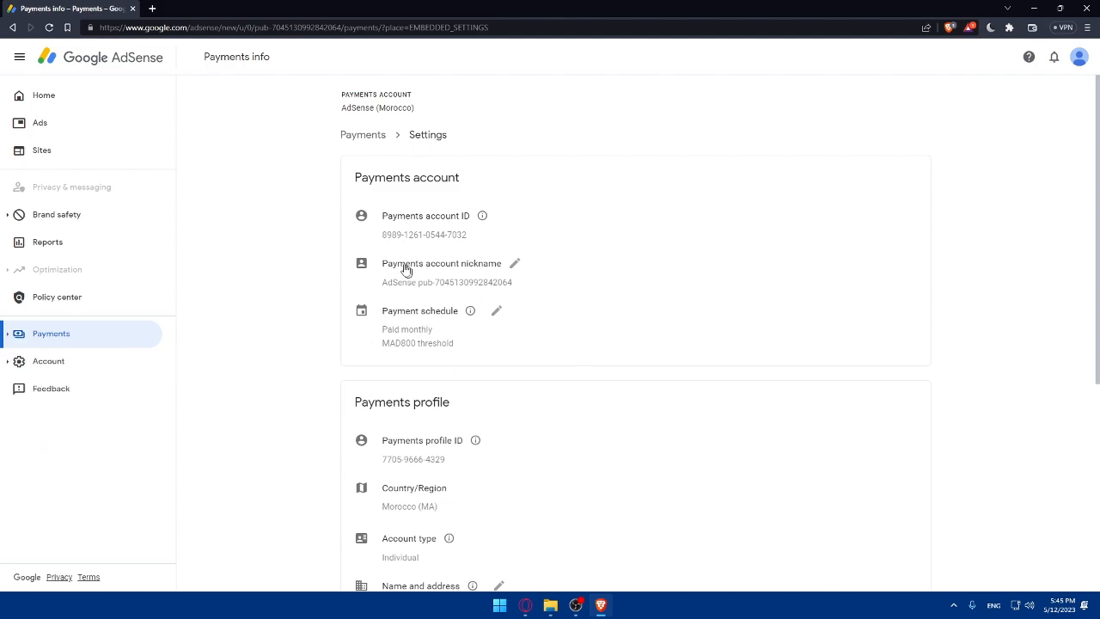
mouse_move(1079, 57)
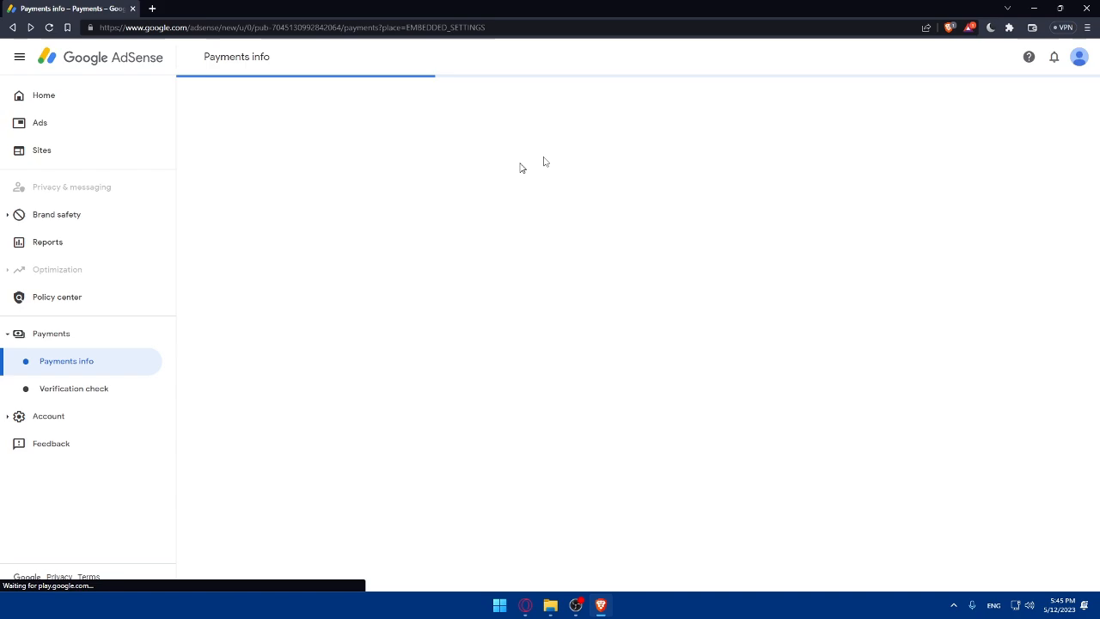
Open My account from the profile avatar and go to Payments & subscriptions
click(1079, 57)
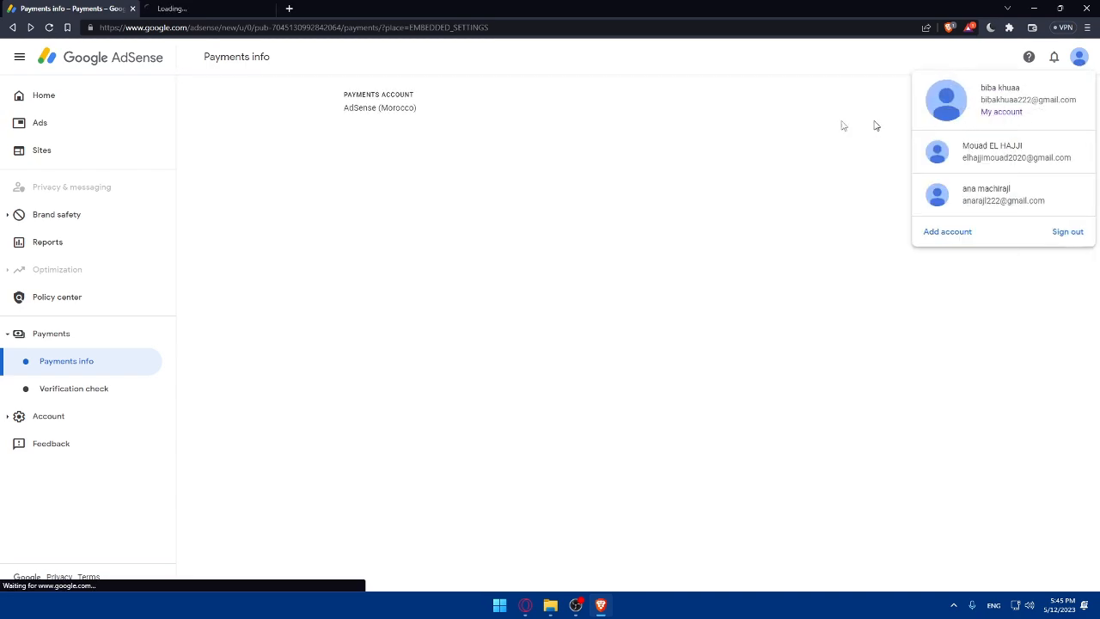
click(1001, 111)
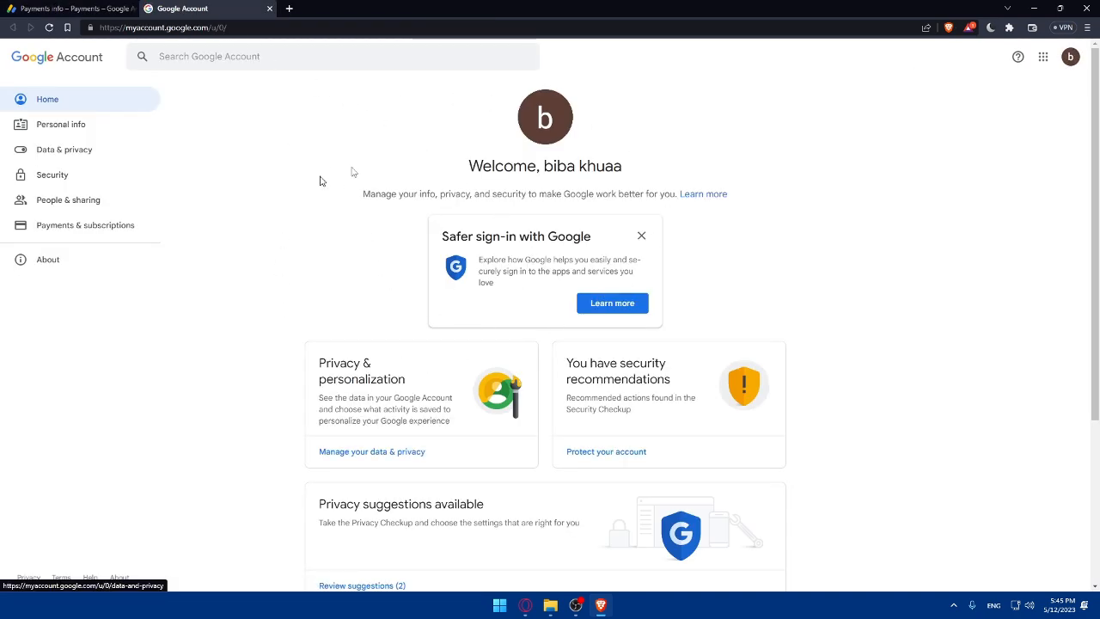
mouse_move(297, 315)
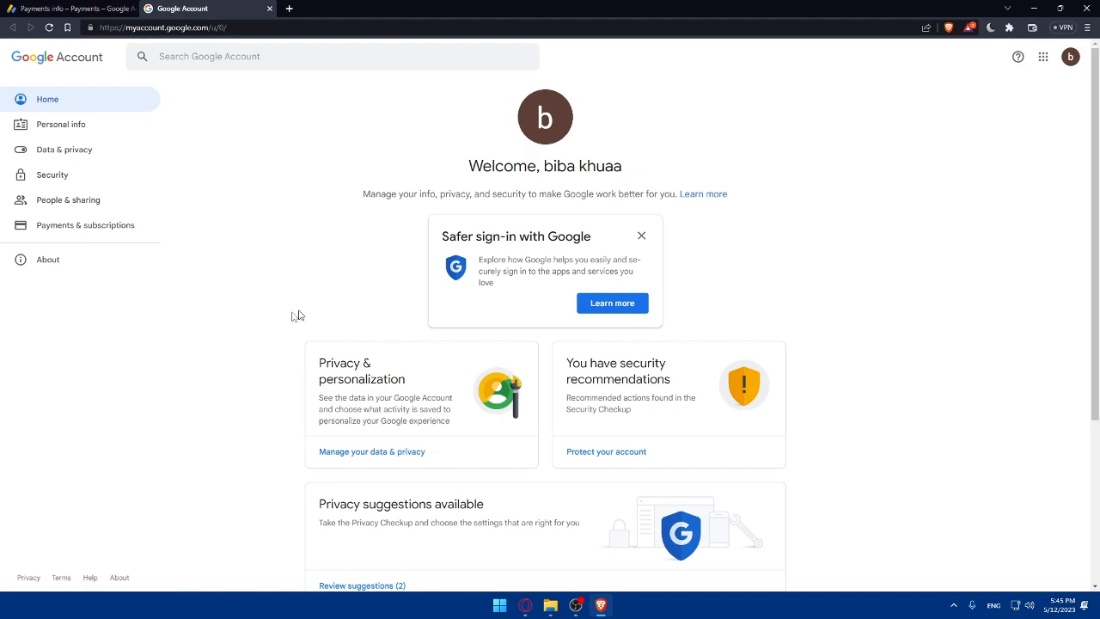
mouse_move(38, 239)
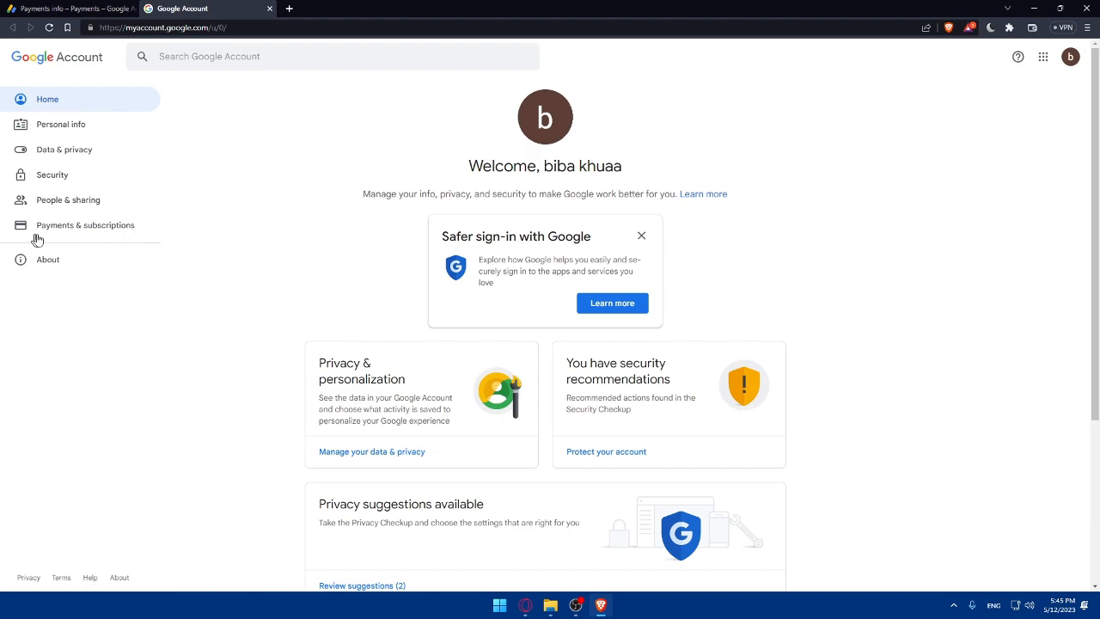
click(84, 224)
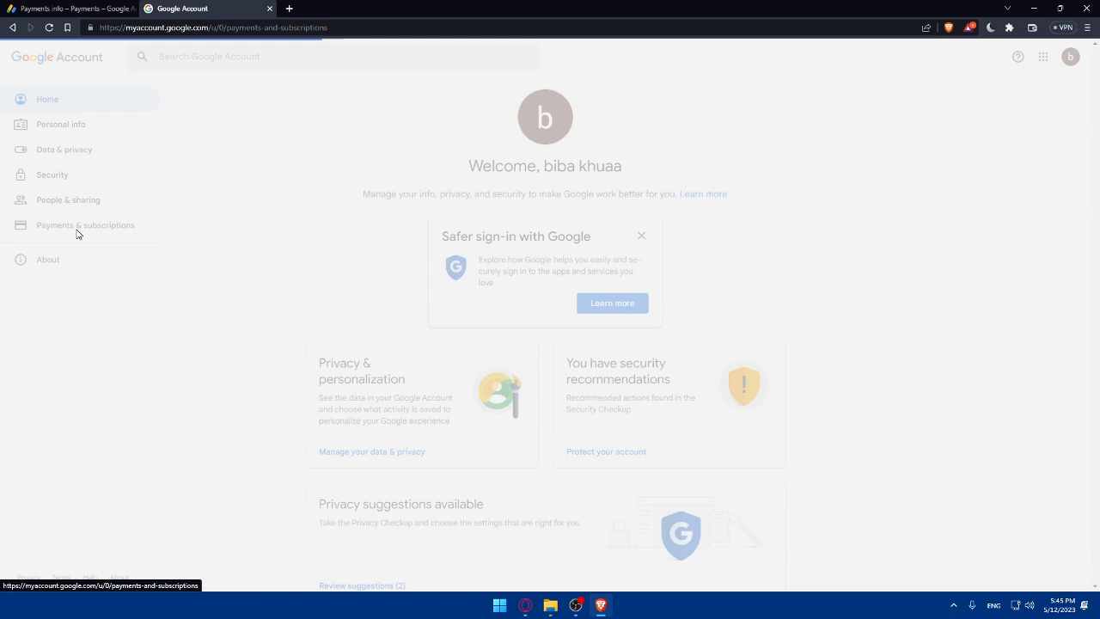
click(85, 224)
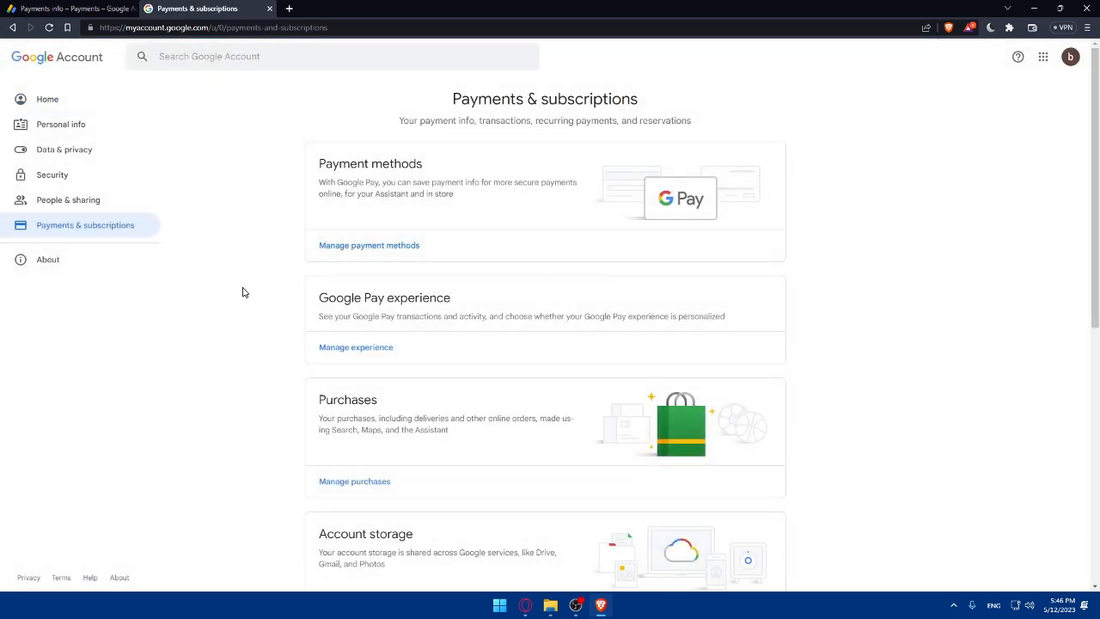
Open Manage payment methods to see the empty saved payment methods list
click(369, 245)
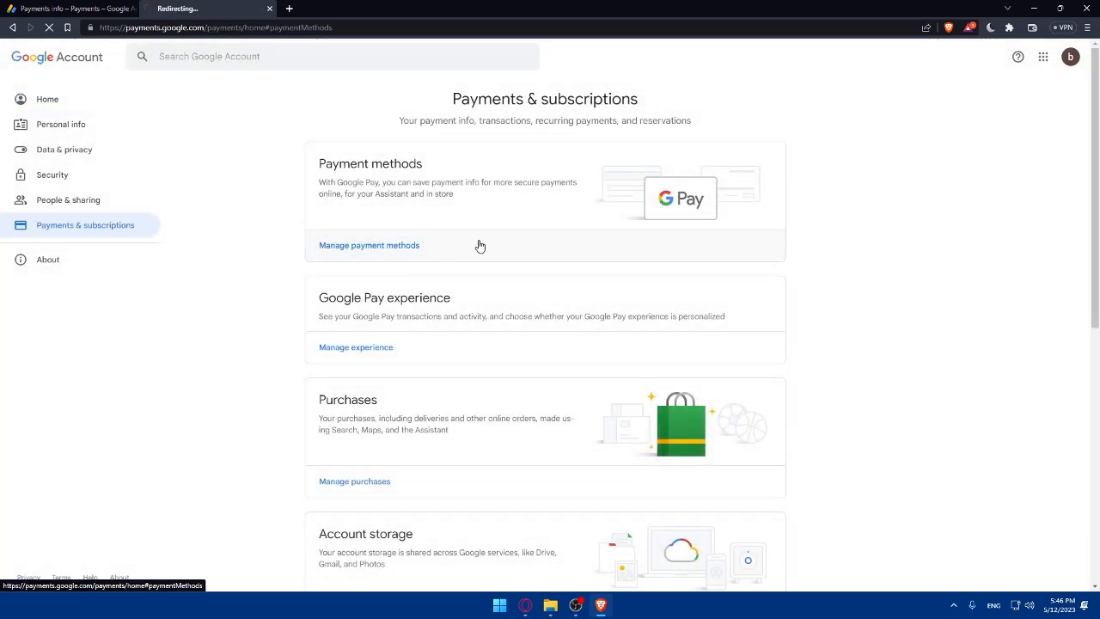
click(368, 245)
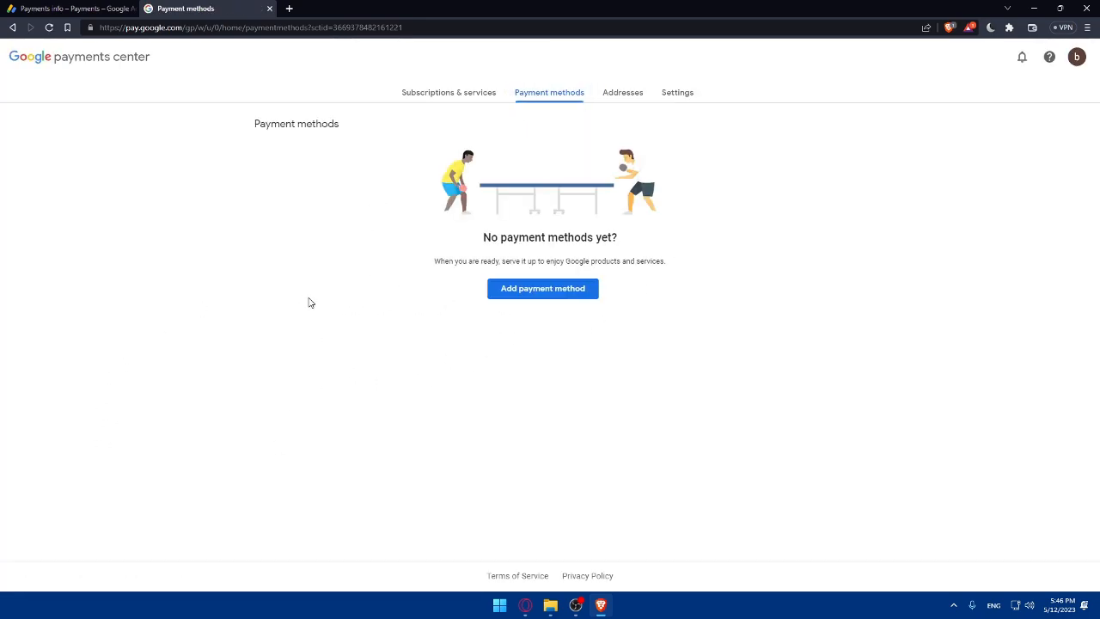
mouse_move(206, 291)
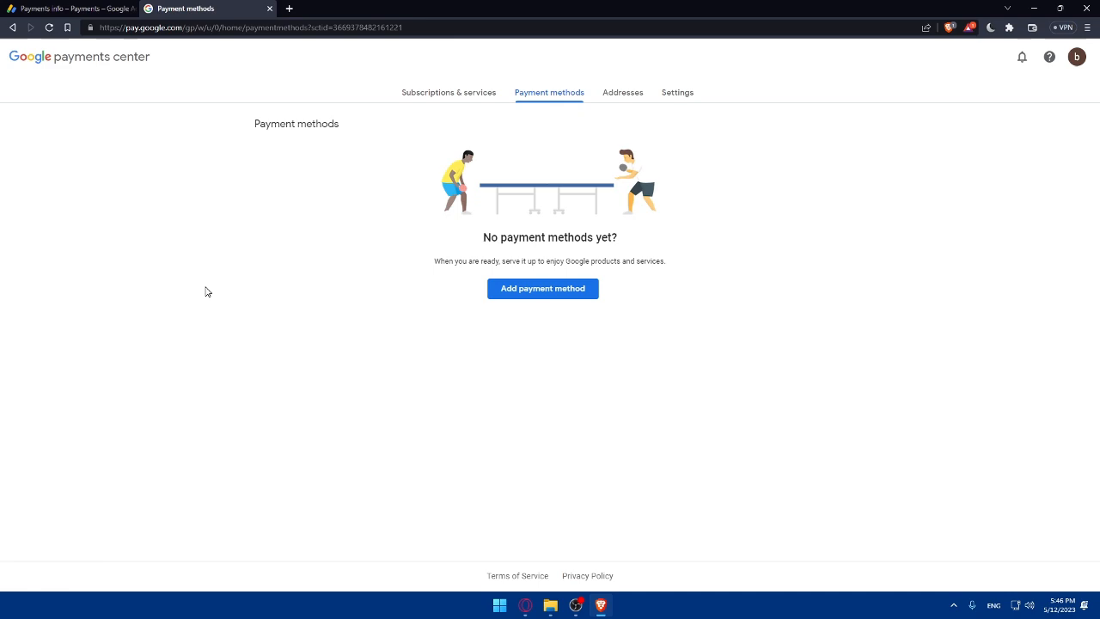
mouse_move(539, 293)
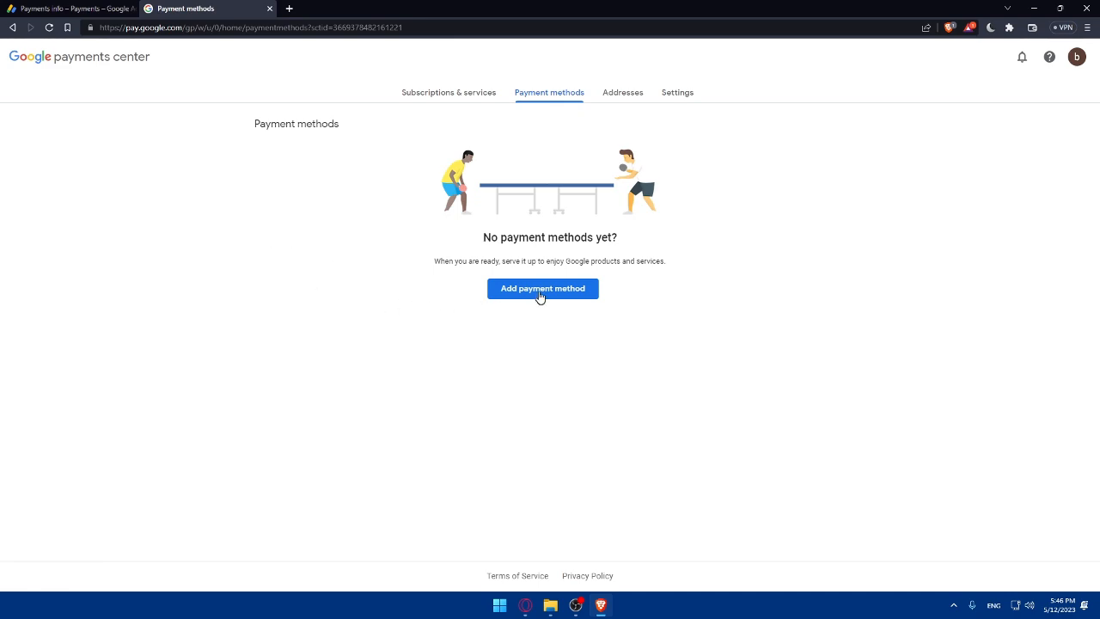
Open the credit or debit card form, leave it empty, and return to AdSense Payments info
click(542, 288)
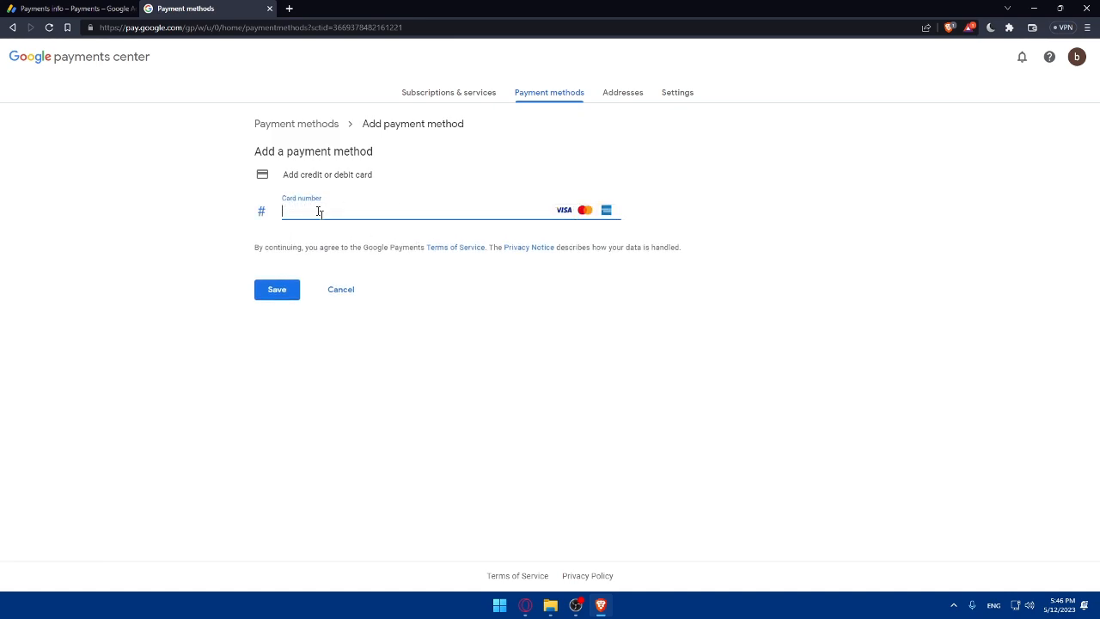
click(276, 289)
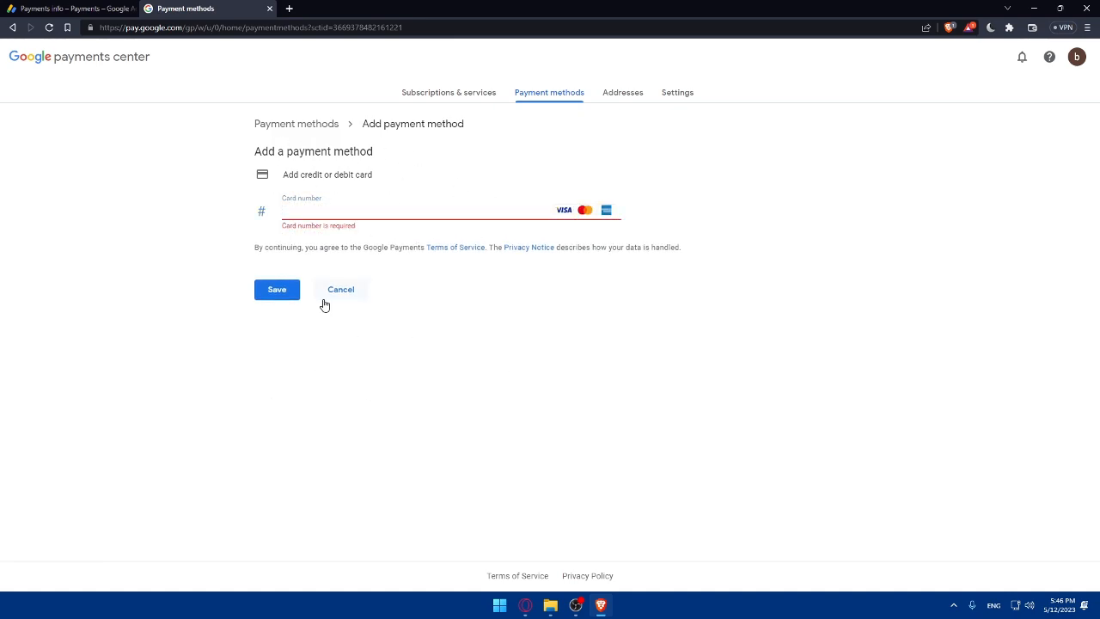
mouse_move(505, 255)
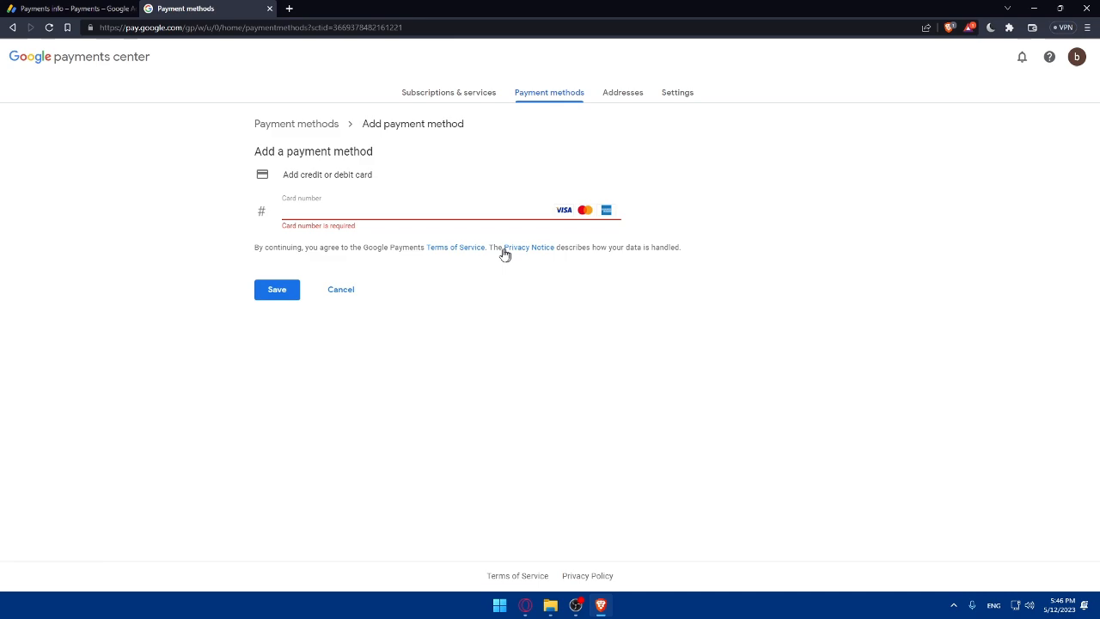
mouse_move(544, 365)
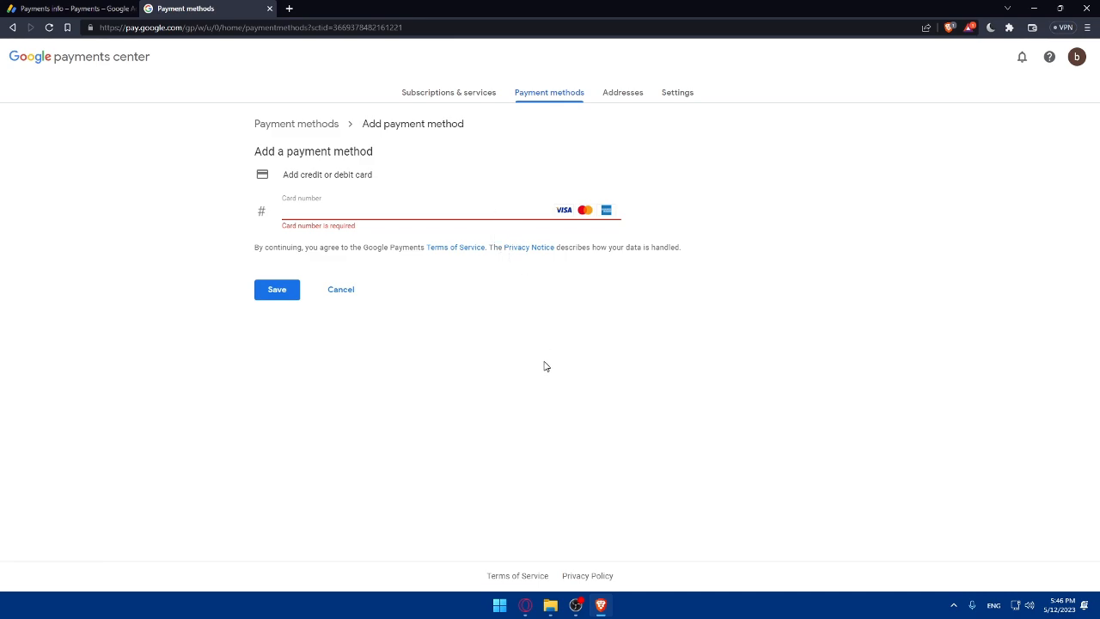
mouse_move(170, 190)
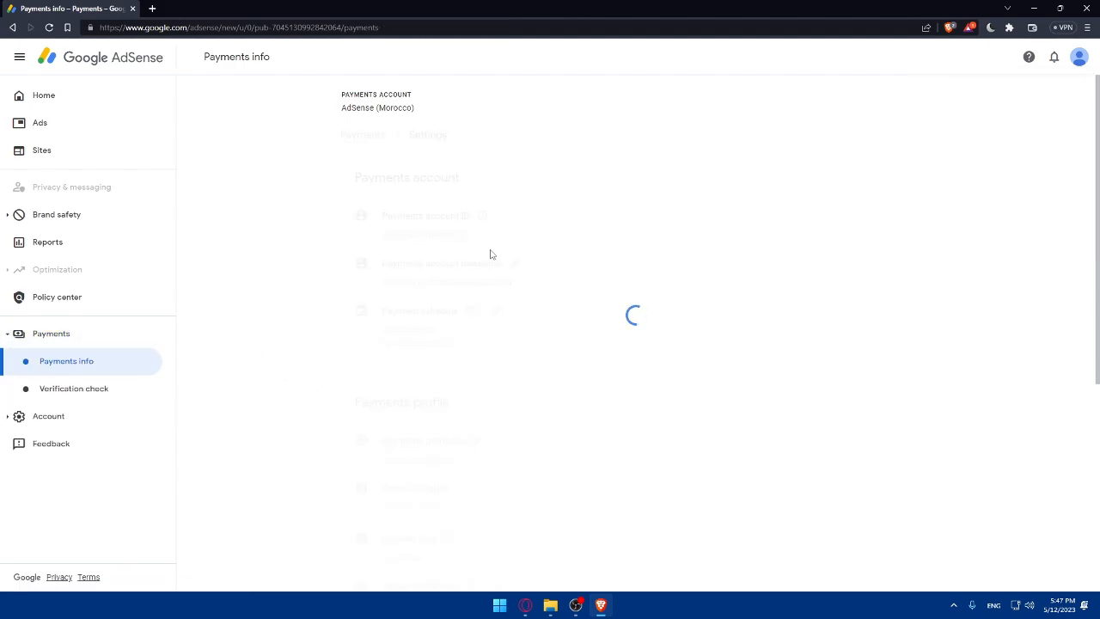
click(427, 134)
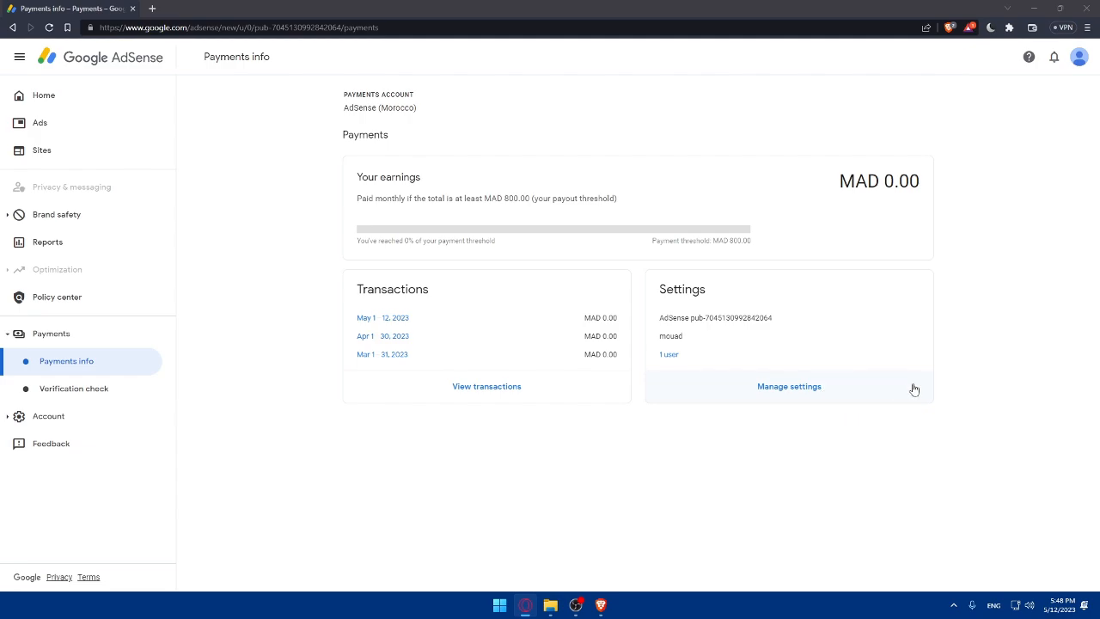
mouse_move(548, 326)
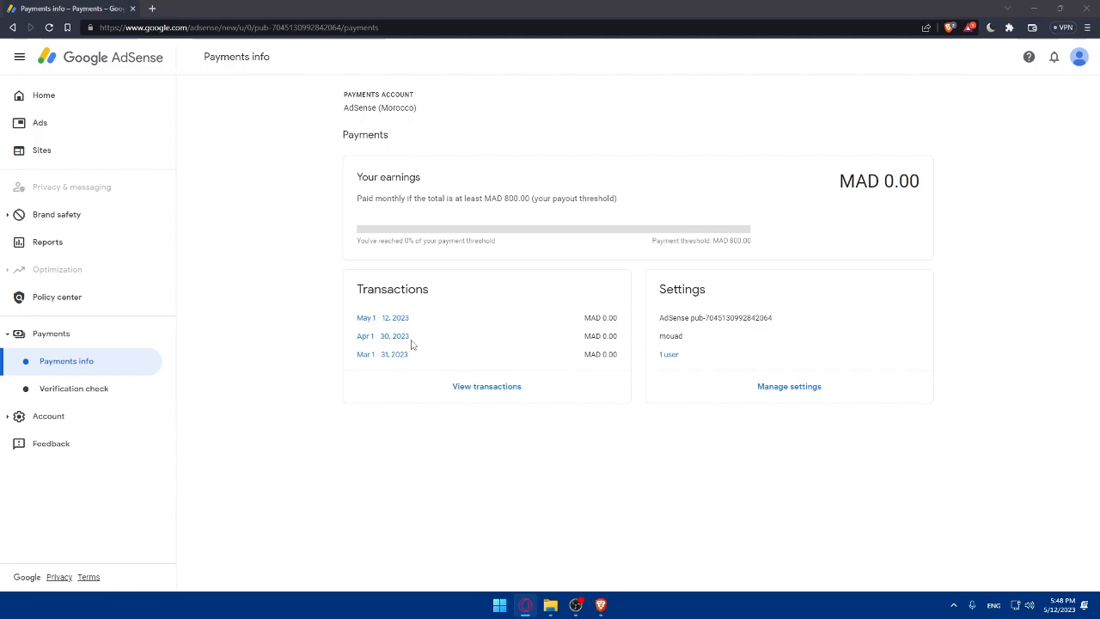
mouse_move(858, 341)
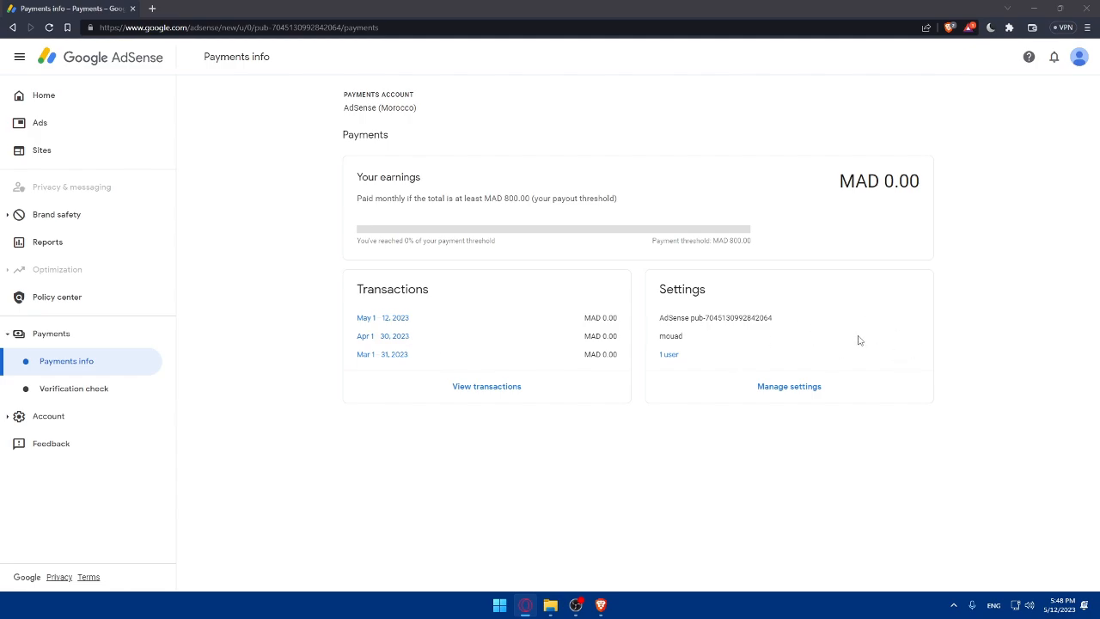
mouse_move(835, 330)
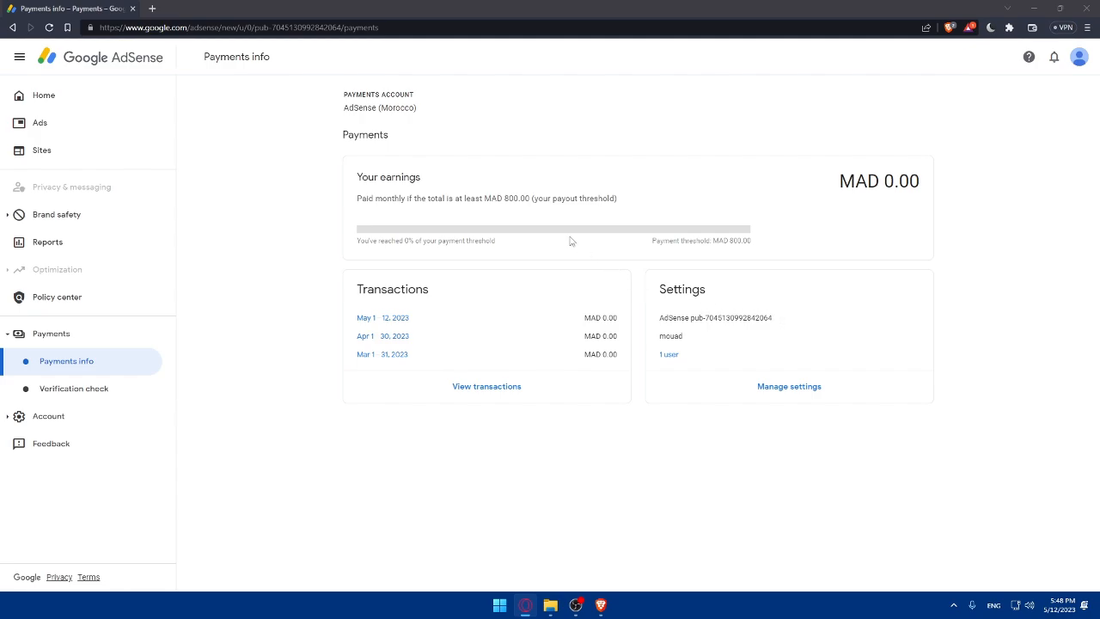
mouse_move(582, 274)
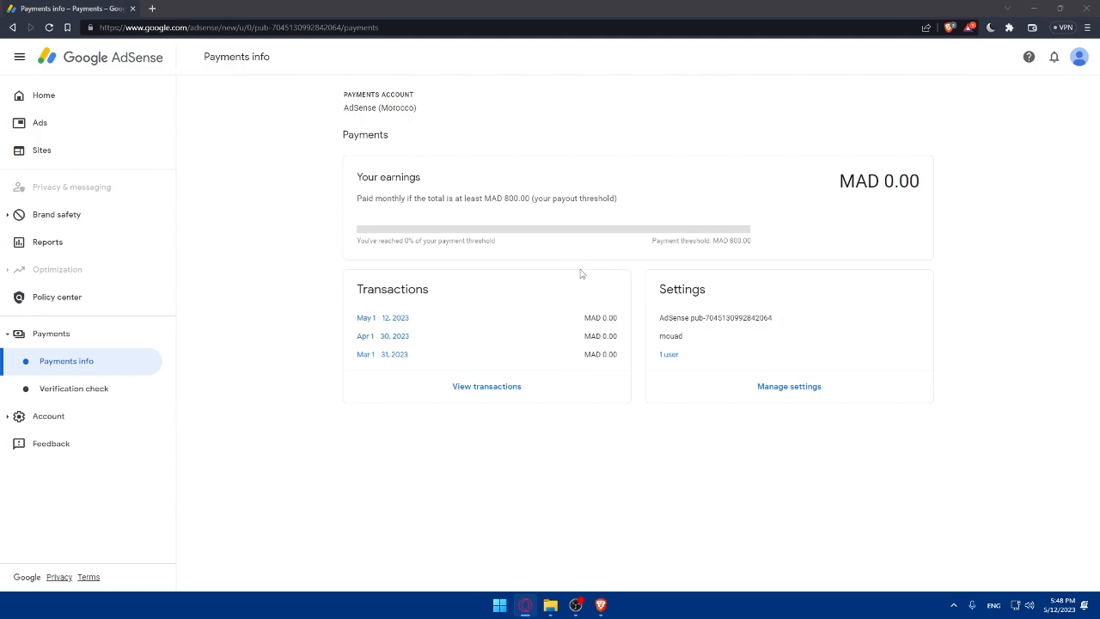
mouse_move(513, 334)
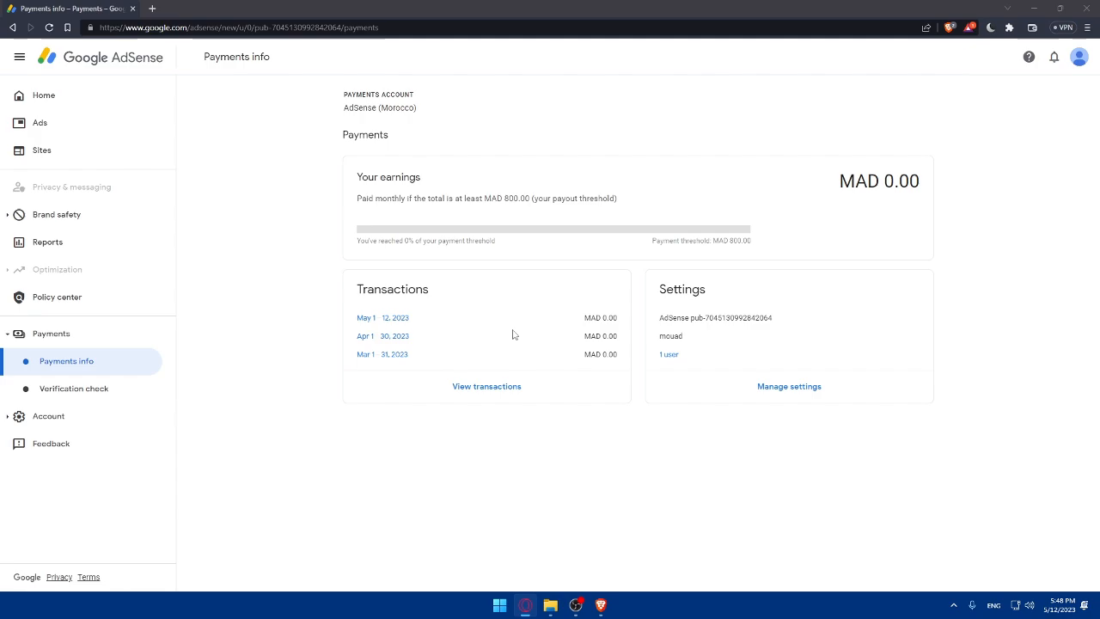
mouse_move(533, 480)
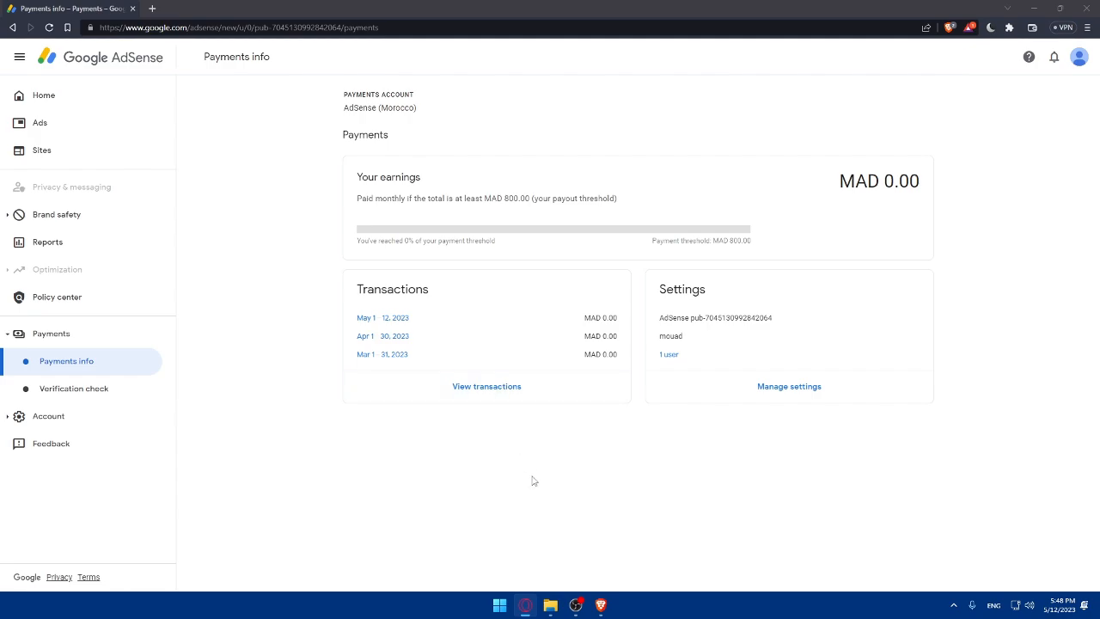
mouse_move(613, 471)
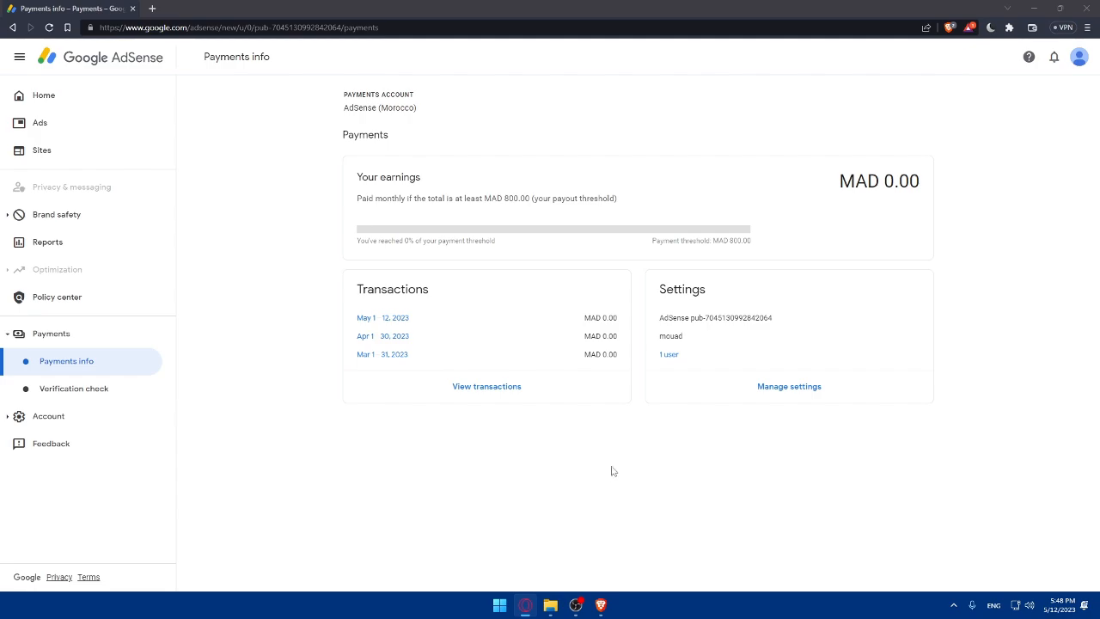
mouse_move(731, 347)
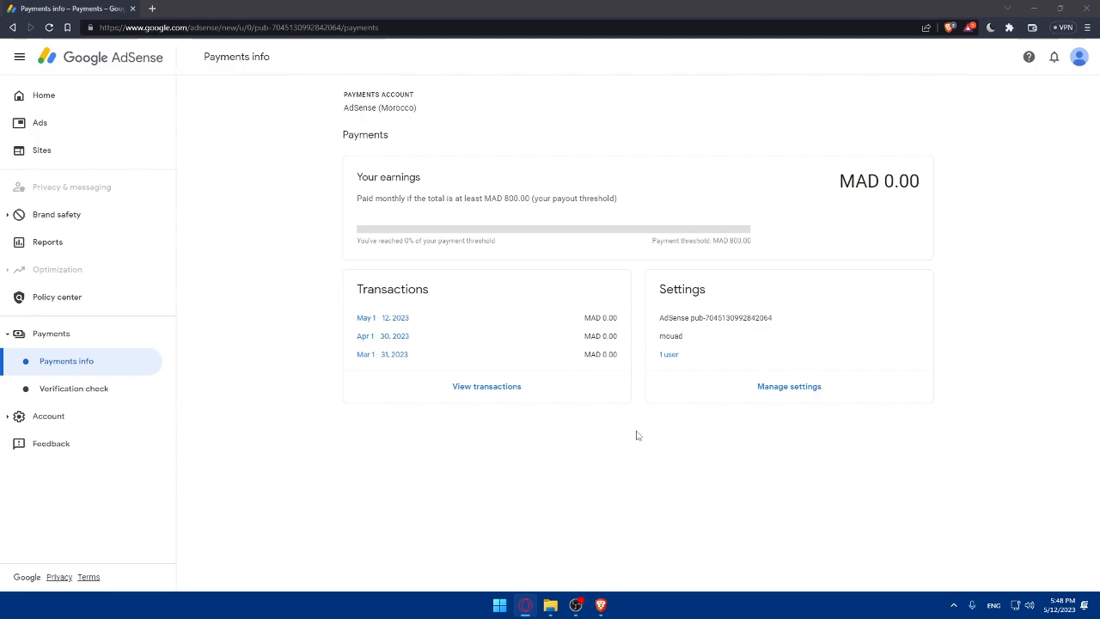
mouse_move(519, 421)
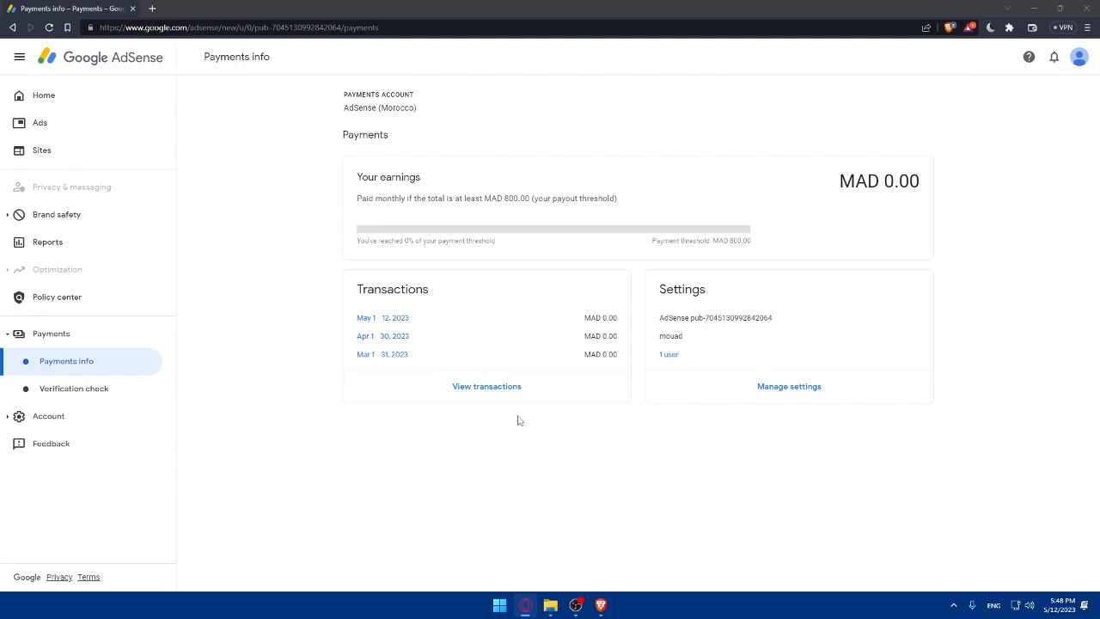
mouse_move(788, 339)
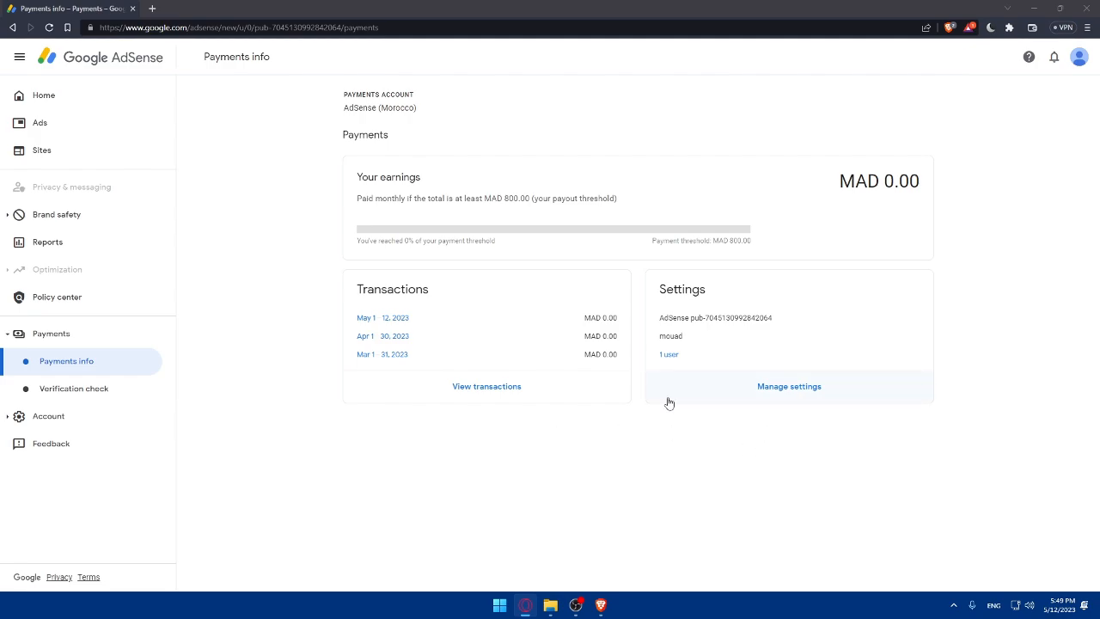
mouse_move(565, 390)
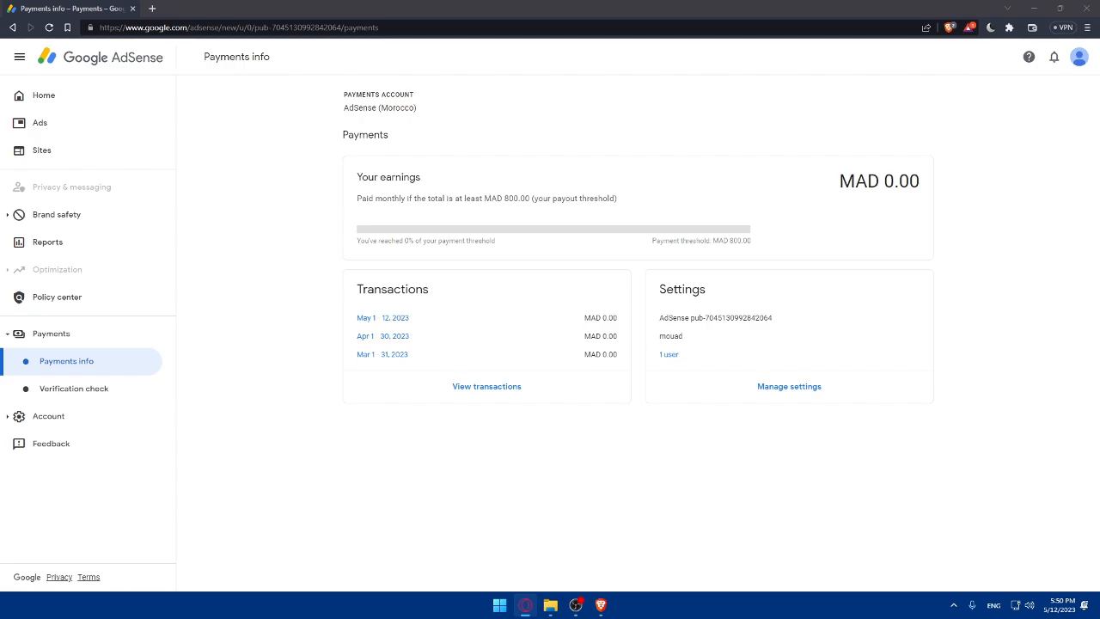
mouse_move(421, 437)
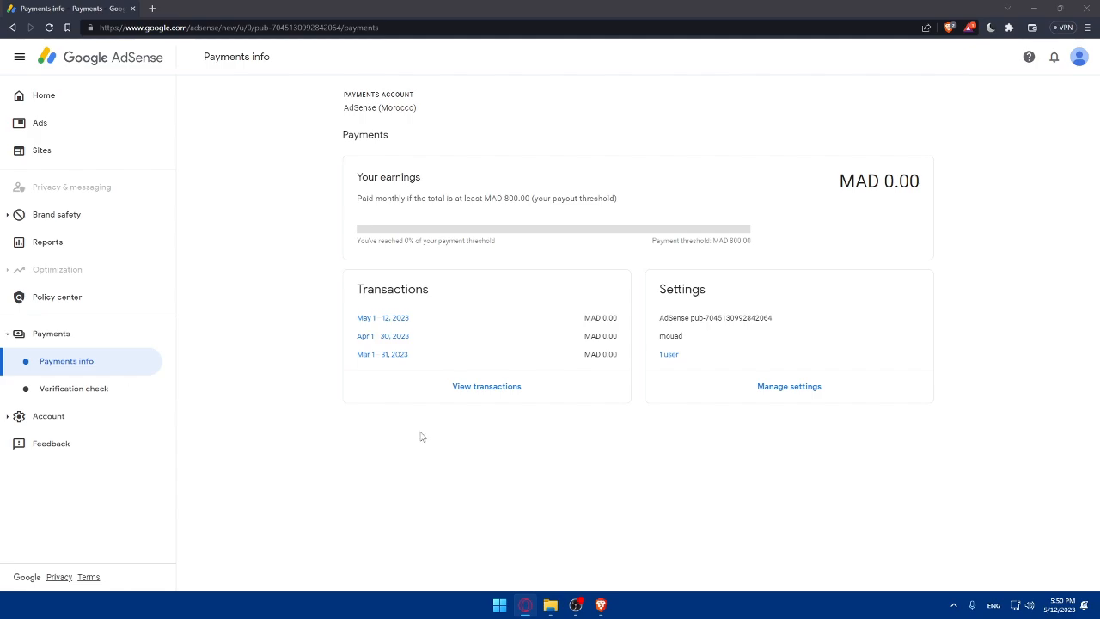
mouse_move(813, 479)
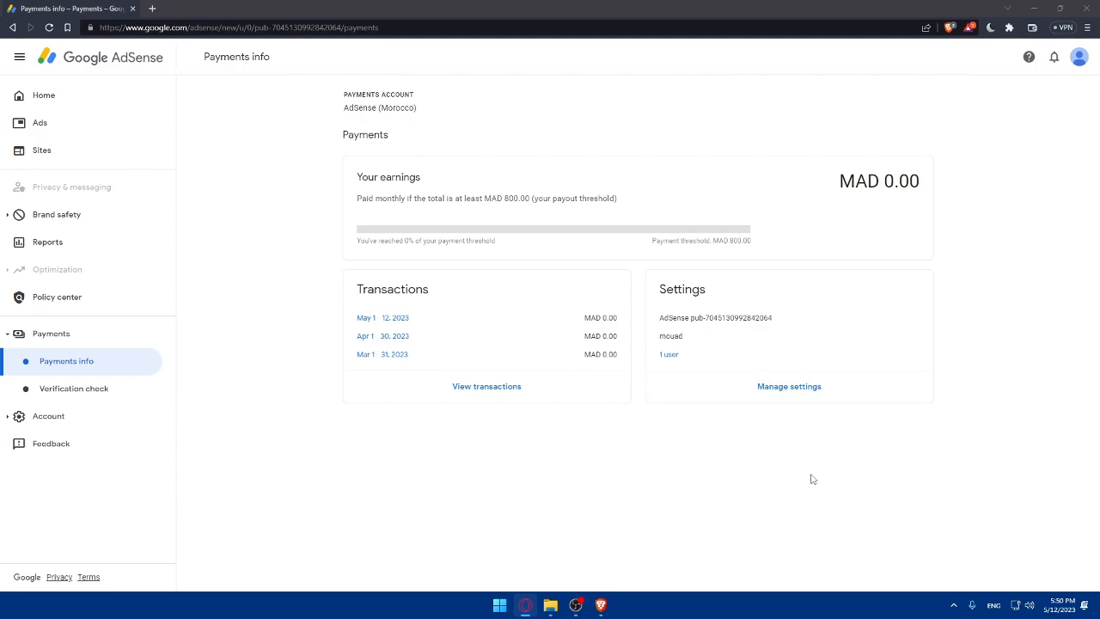
mouse_move(336, 492)
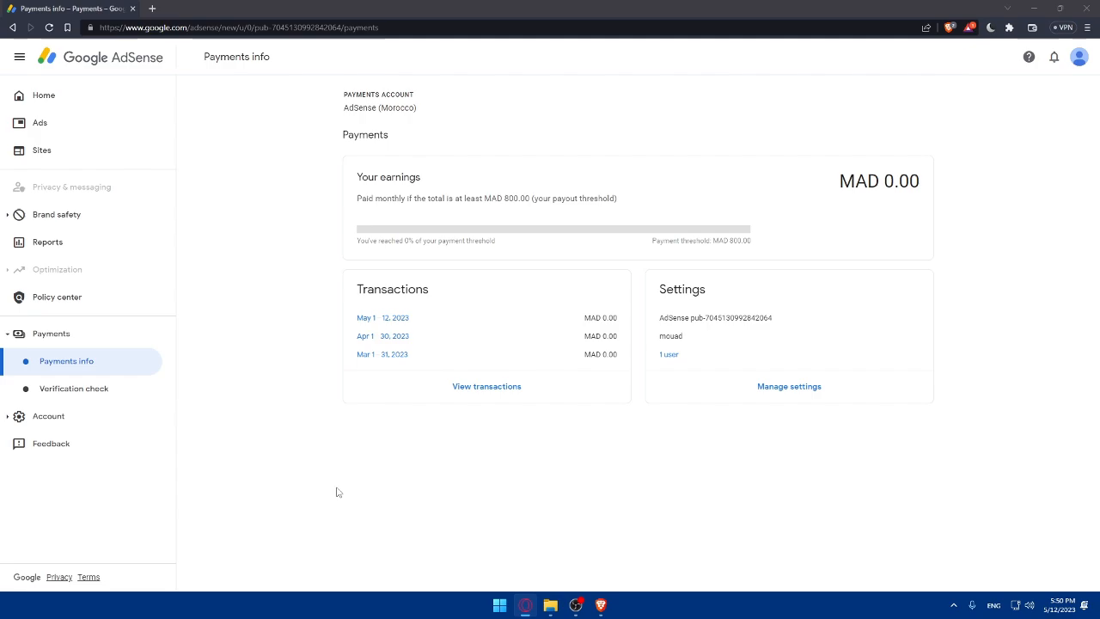
mouse_move(421, 526)
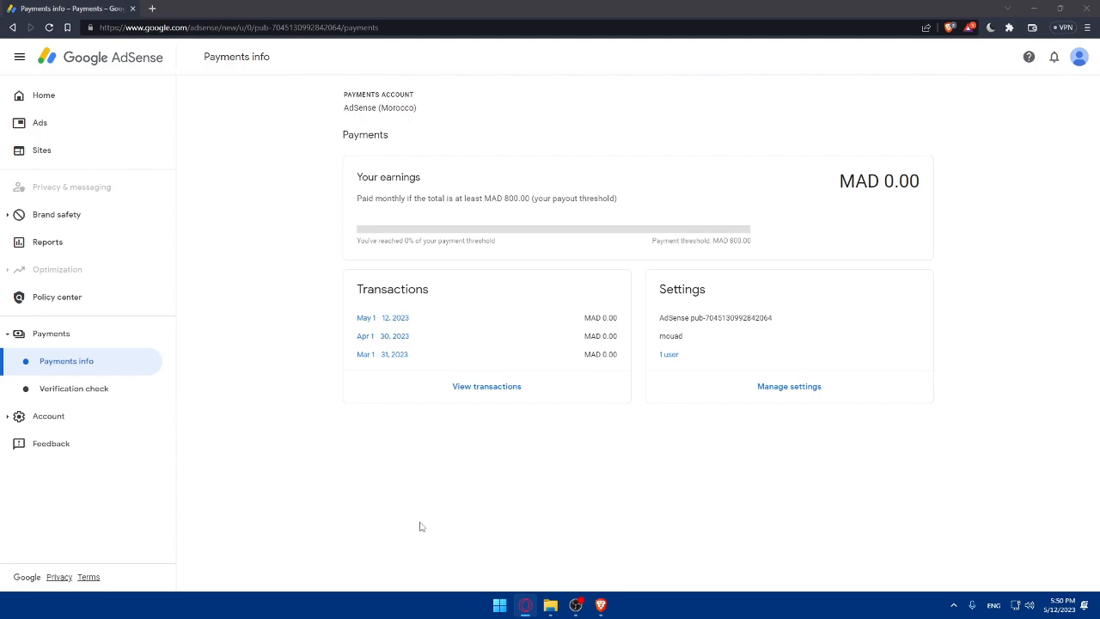
mouse_move(494, 512)
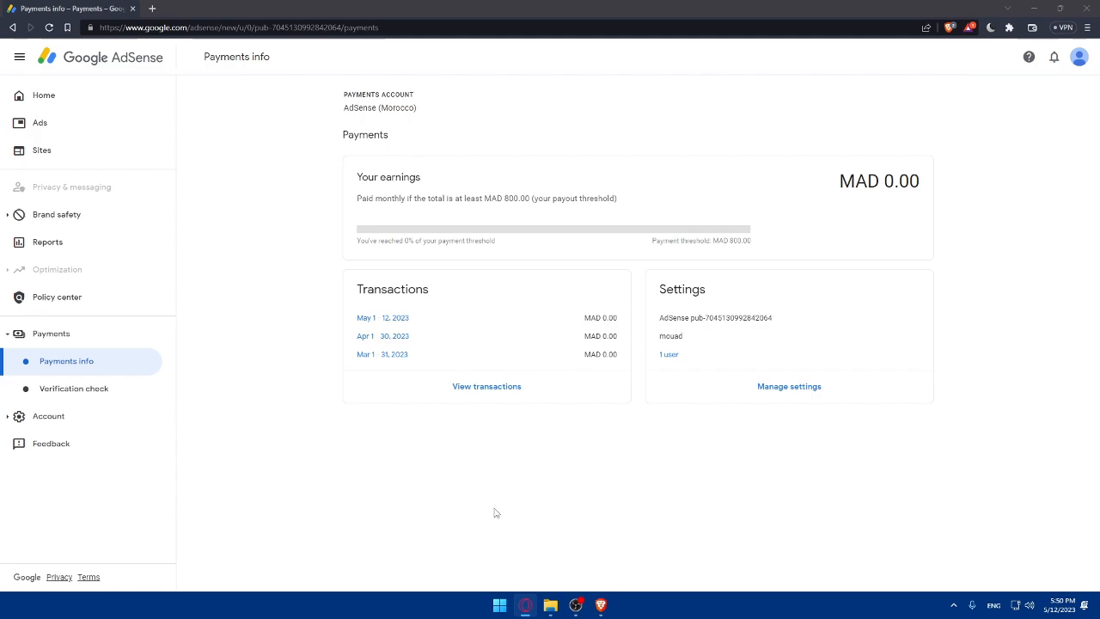
mouse_move(494, 350)
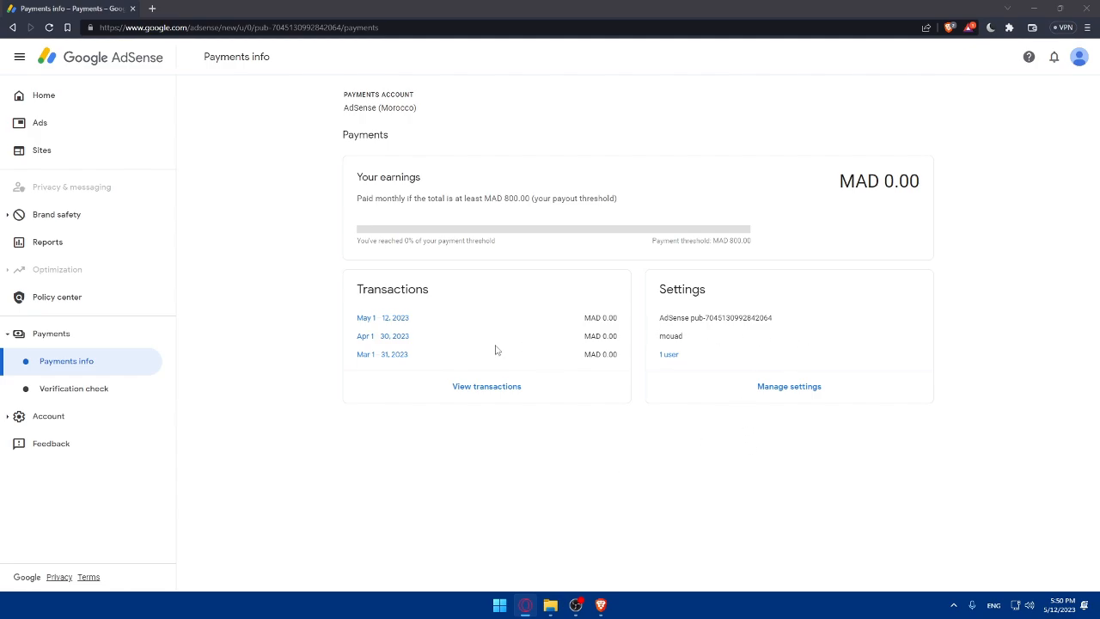
Open Manage settings to view the account ID, nickname, MAD800 monthly schedule and payments profile
click(788, 386)
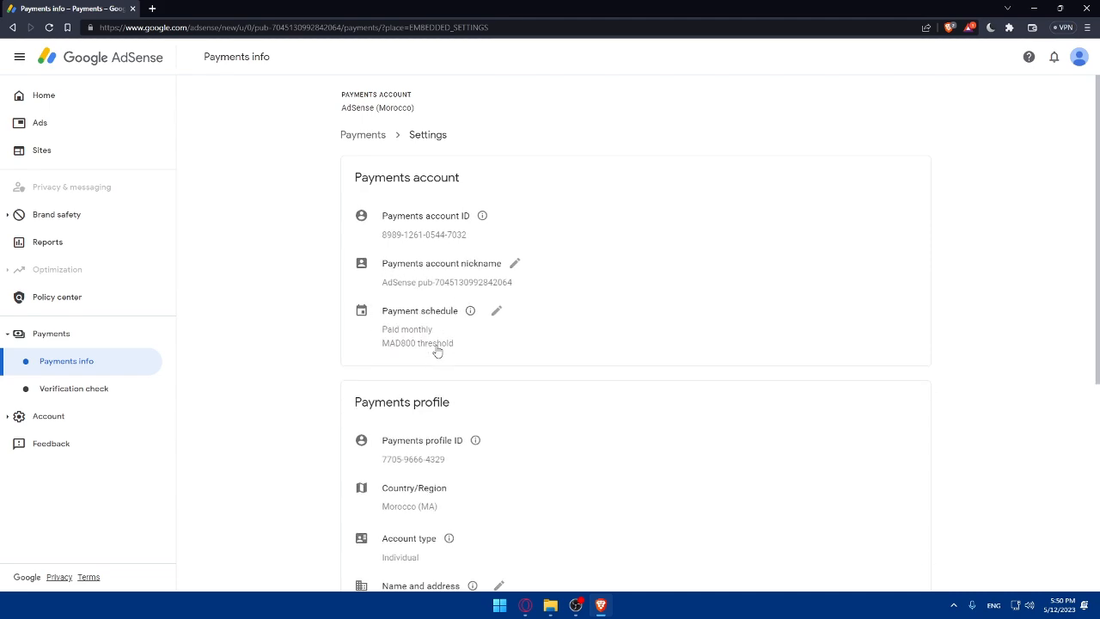
mouse_move(454, 337)
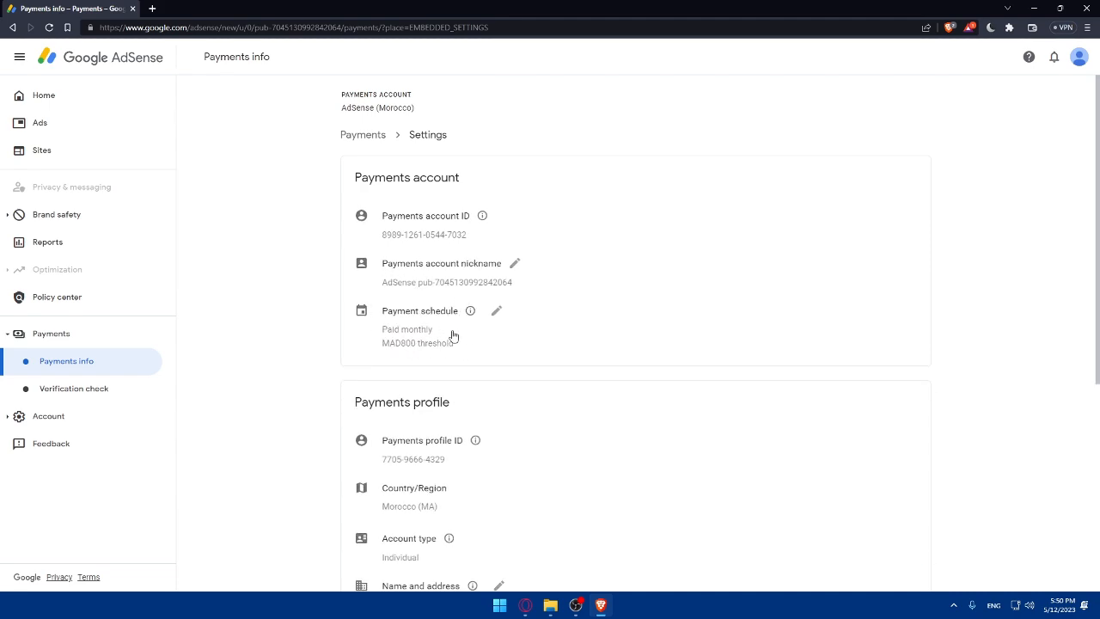
click(496, 310)
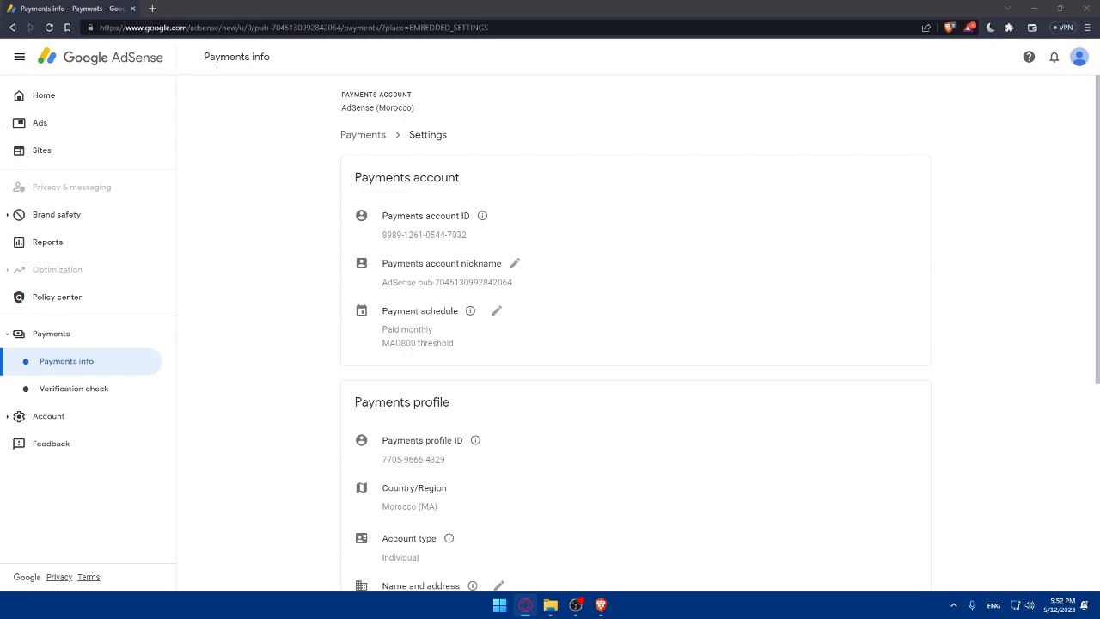
mouse_move(90, 361)
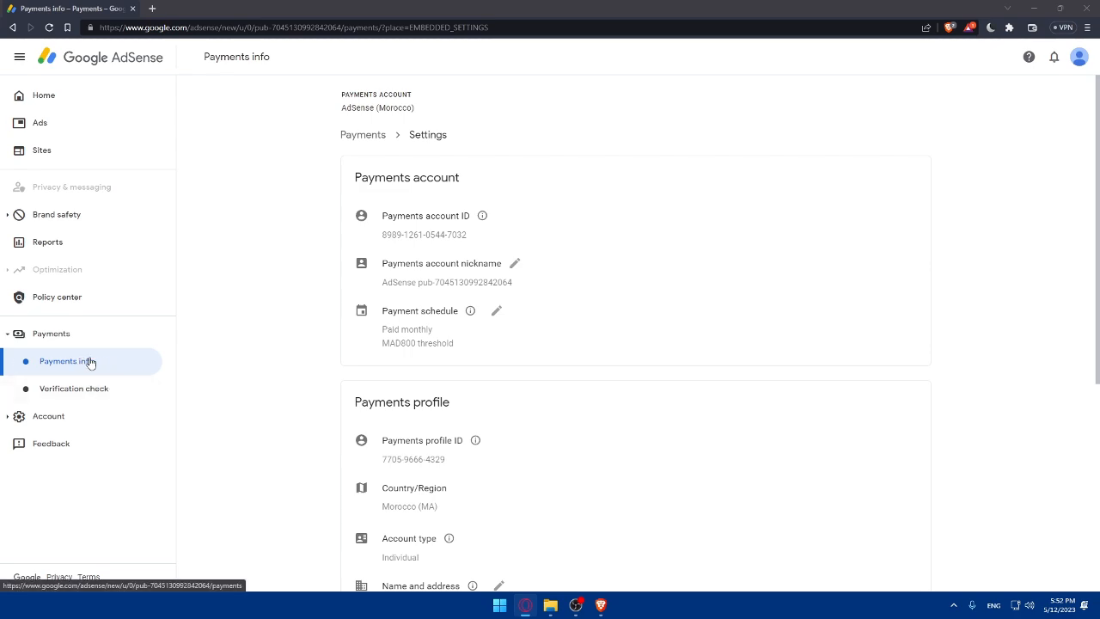
Go back to the Payments info overview showing MAD 0.00 earnings and recent transactions
click(66, 360)
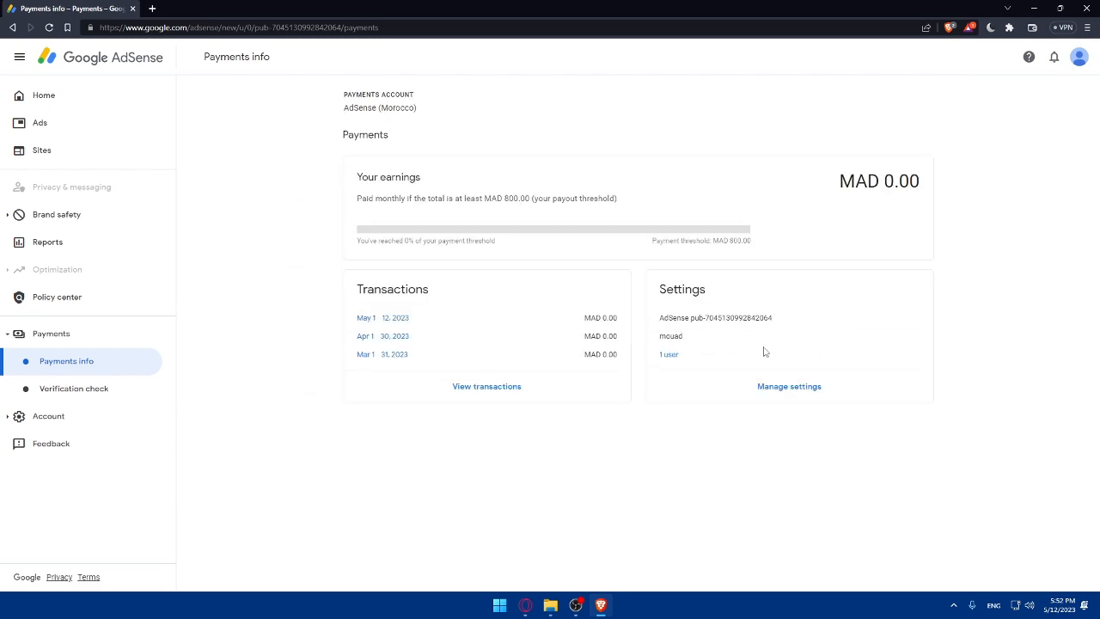
mouse_move(618, 465)
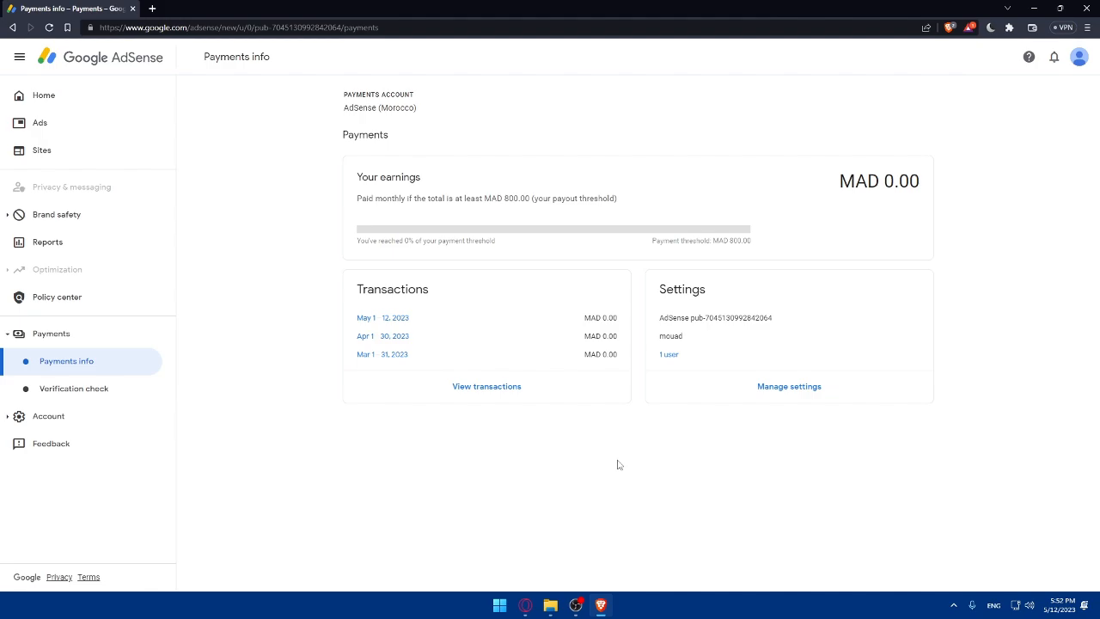
mouse_move(506, 439)
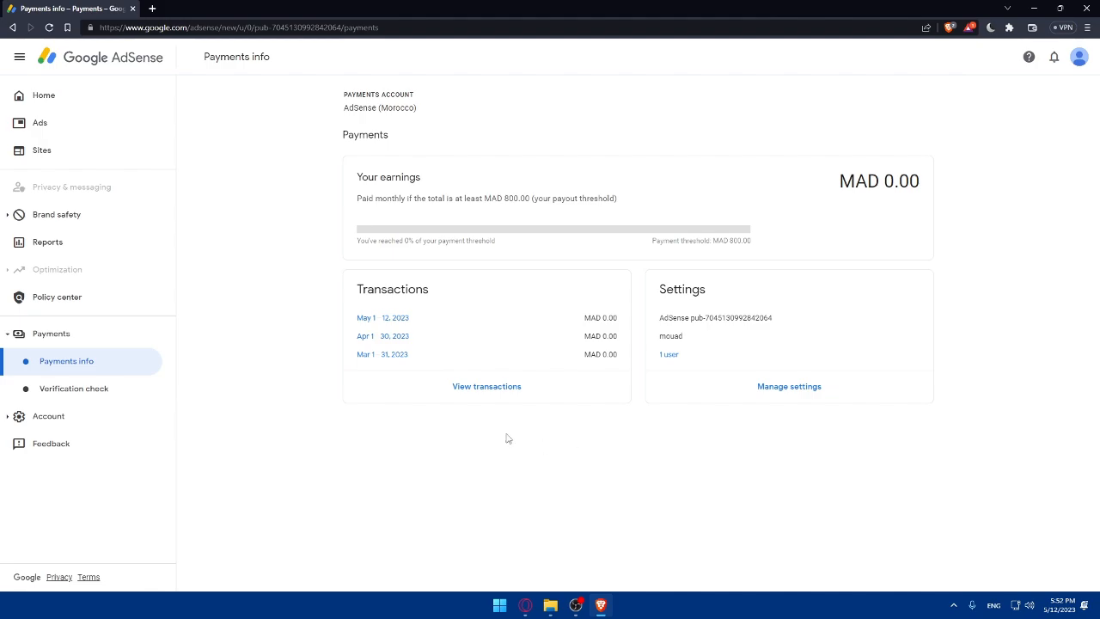